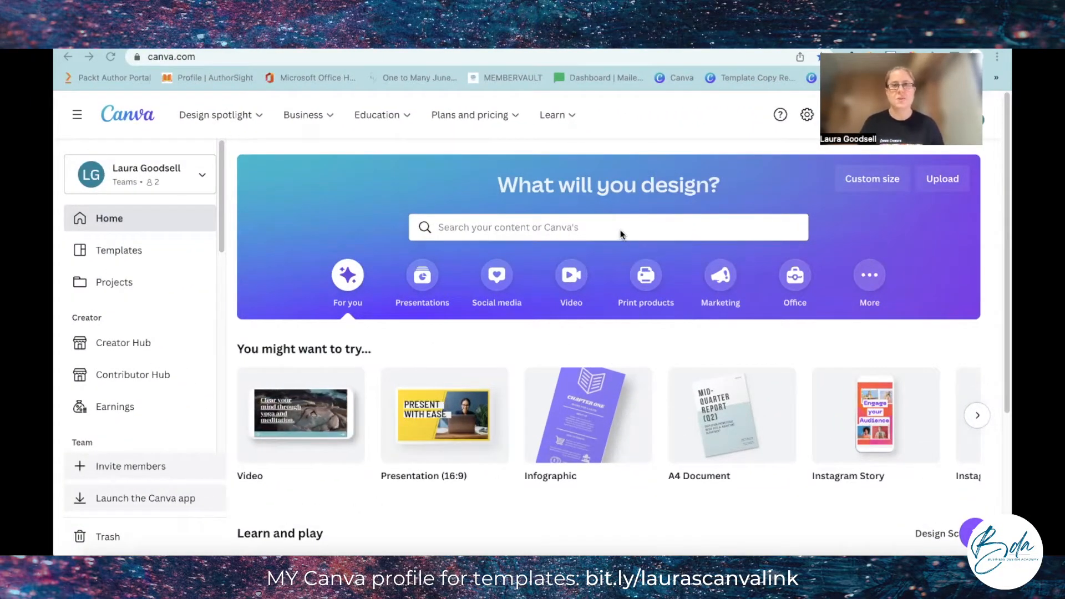
Step: Search Canva for 'instagram' and switch the results to Templates
text(INS)
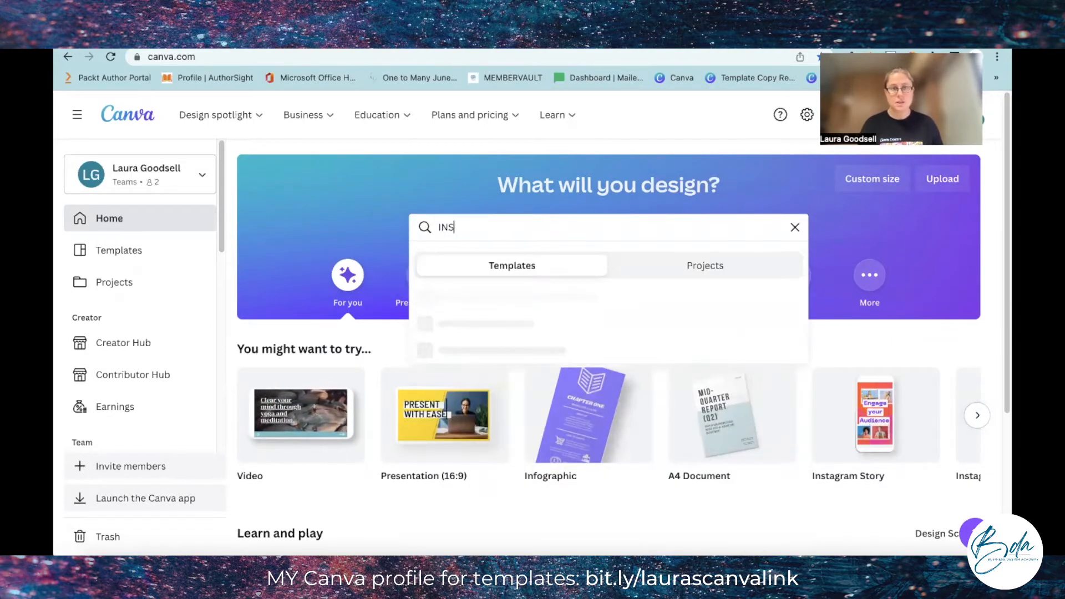
text(TAGRAM)
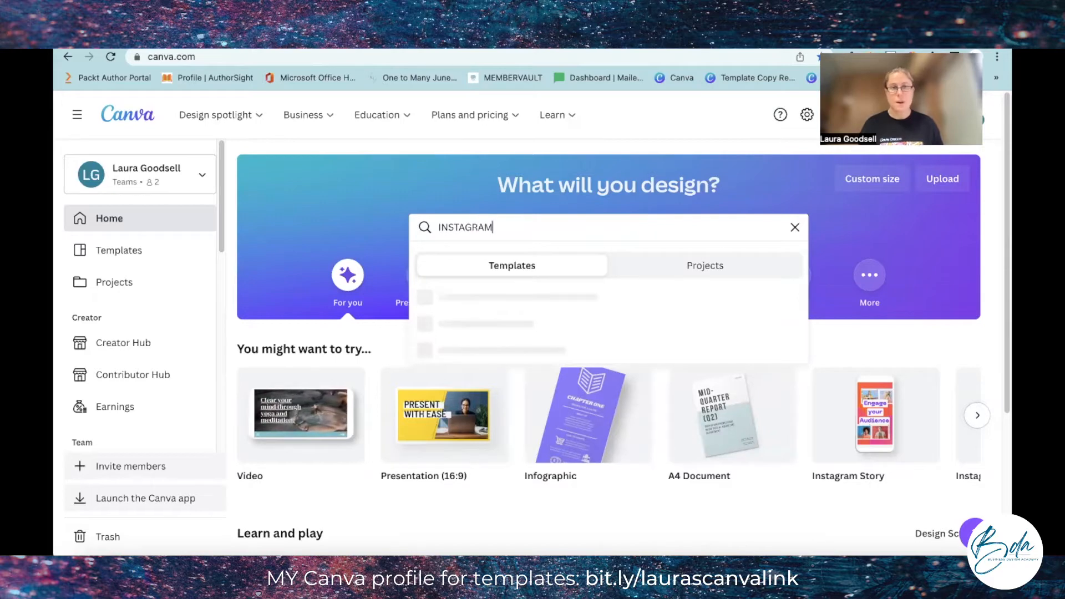
key(Enter)
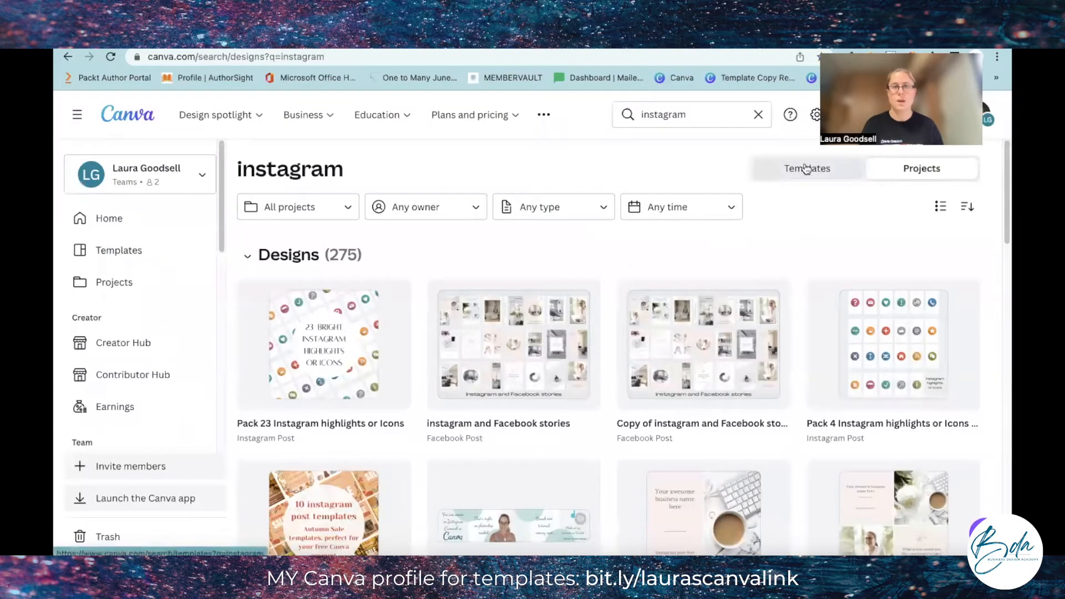
click(807, 168)
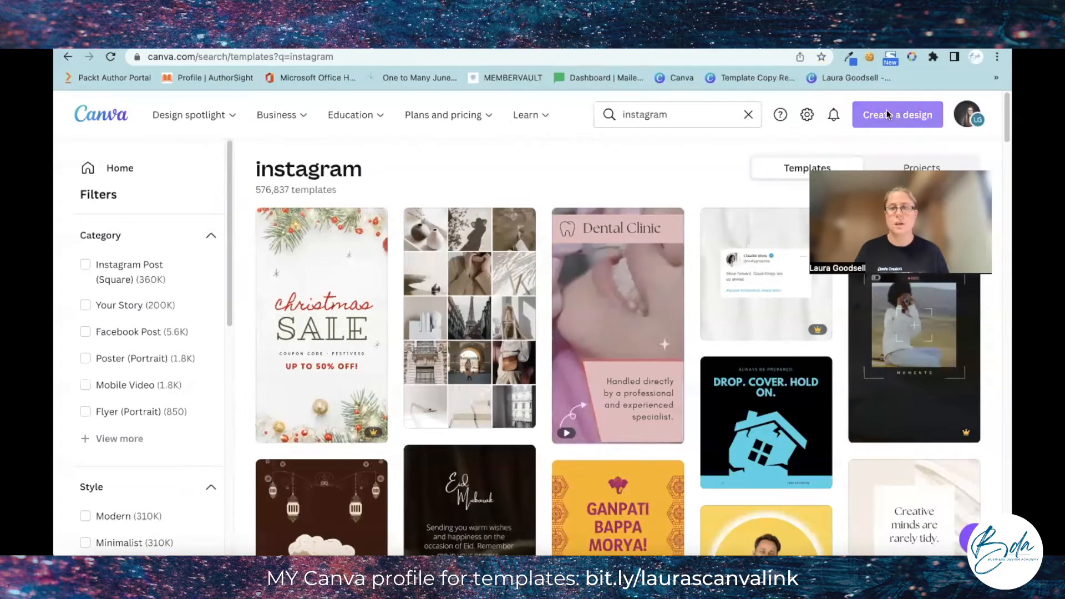
Step: Create a new design in the Instagram Post (Square) size
click(898, 115)
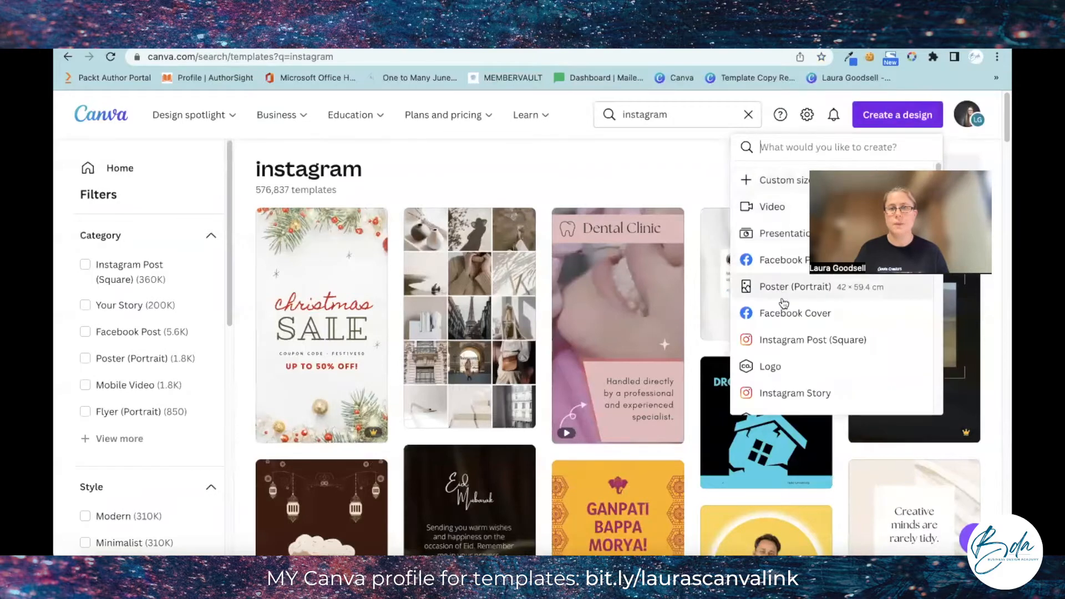
click(813, 340)
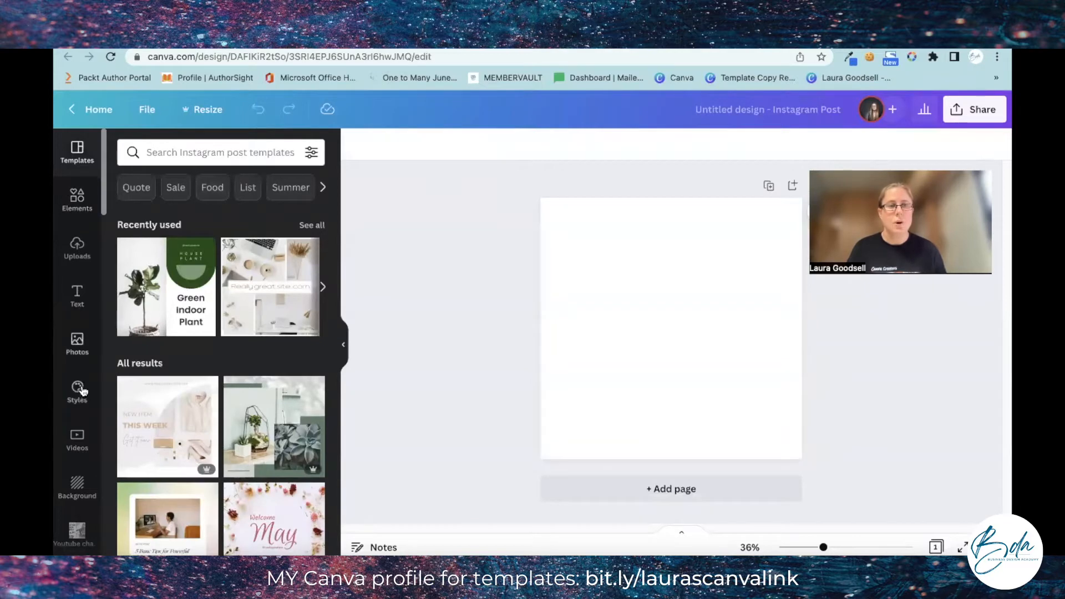
Step: Search Elements for 'GRID' and browse through the photo grid layouts
click(77, 197)
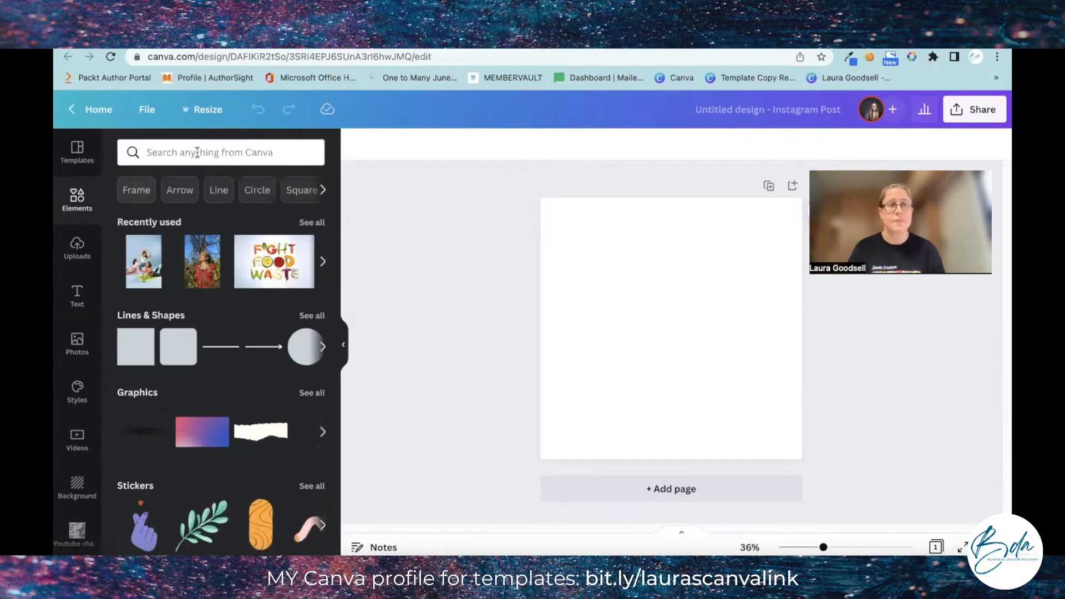
text(GRID)
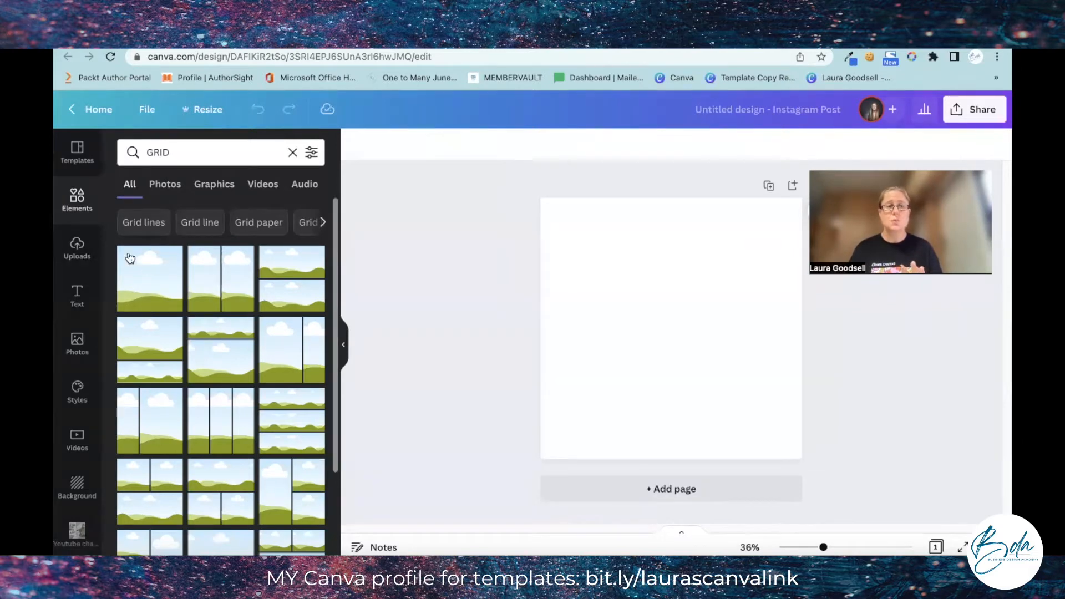
mouse_move(149, 297)
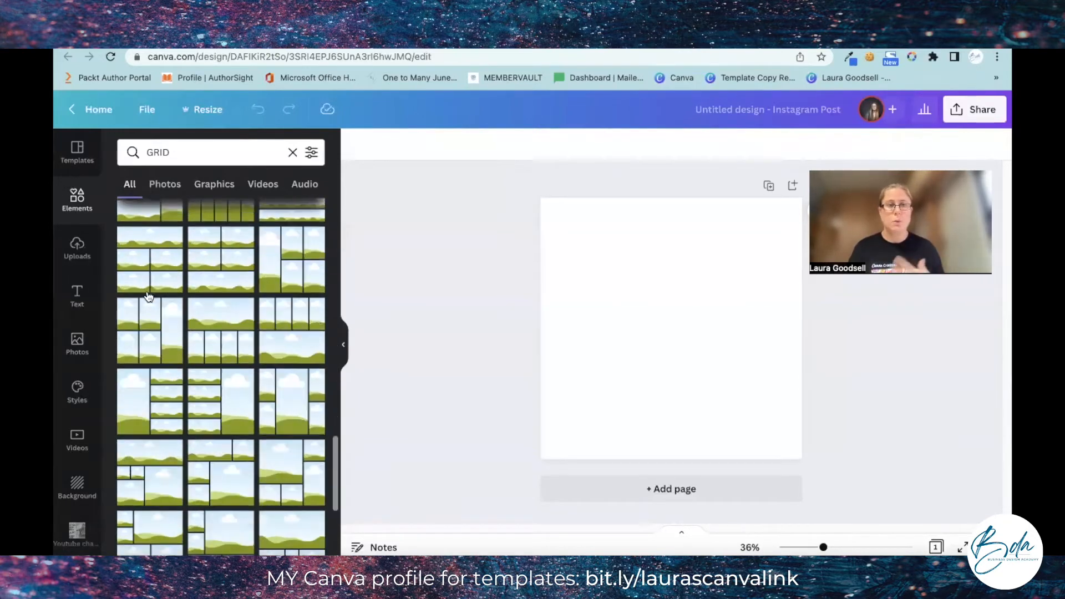
scroll(down, 3)
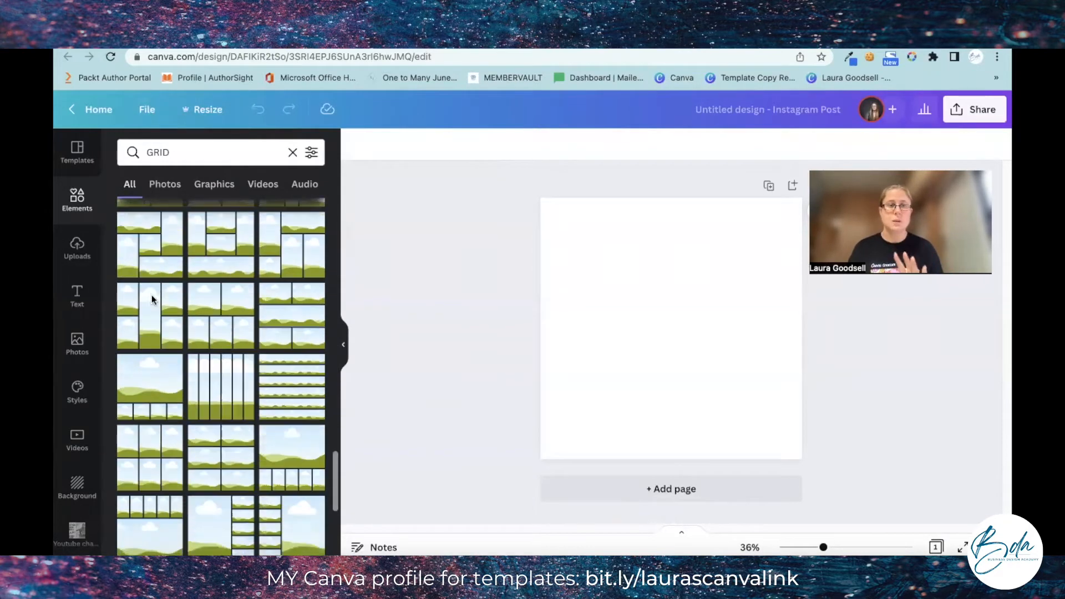
scroll(down, 3)
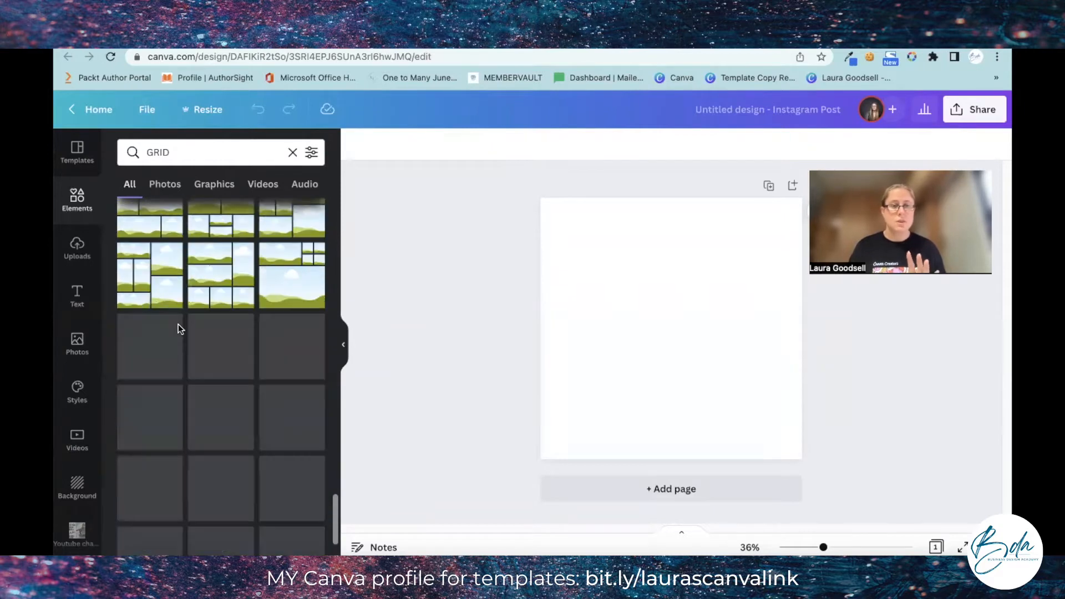
scroll(down, 3)
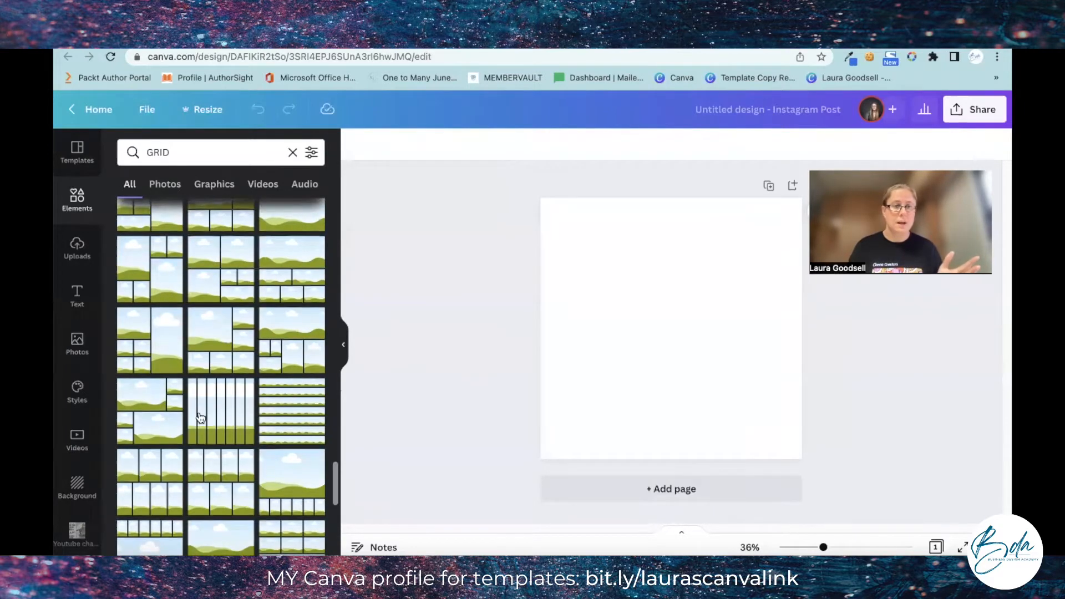
scroll(down, 3)
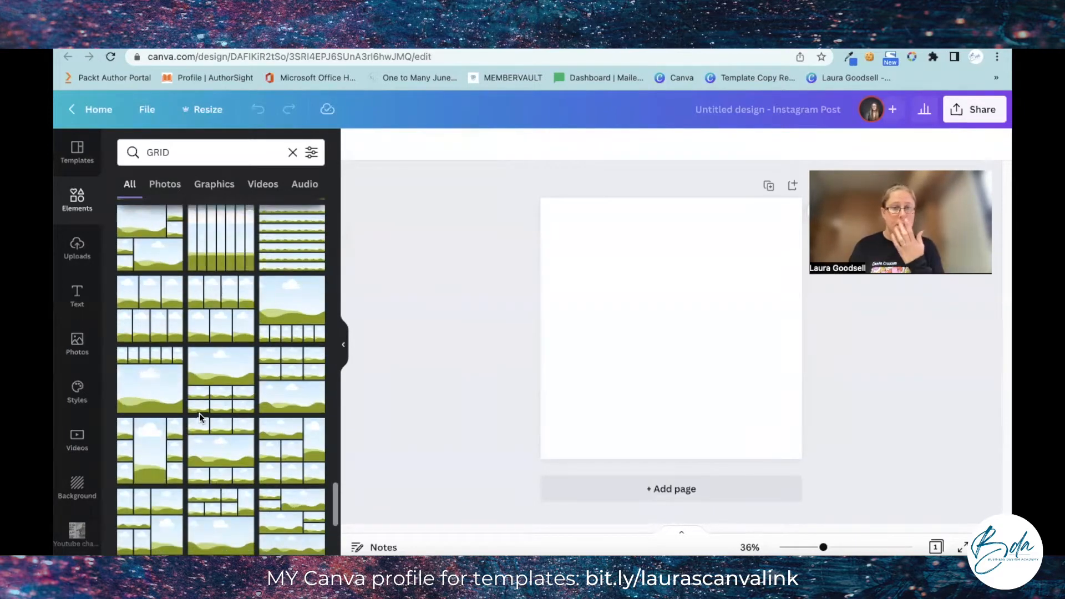
scroll(down, 3)
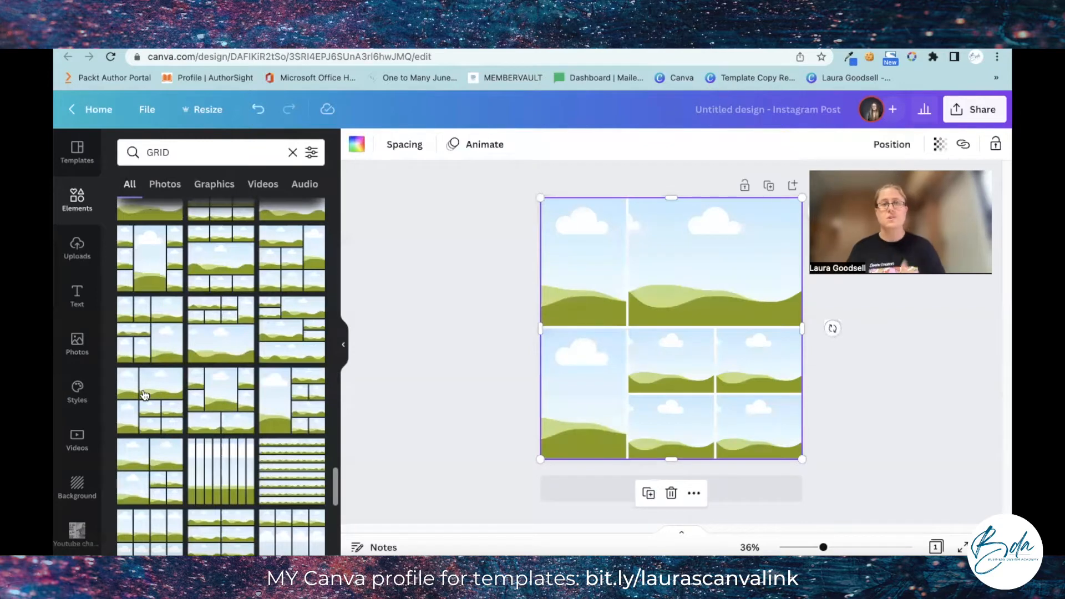
mouse_move(490, 193)
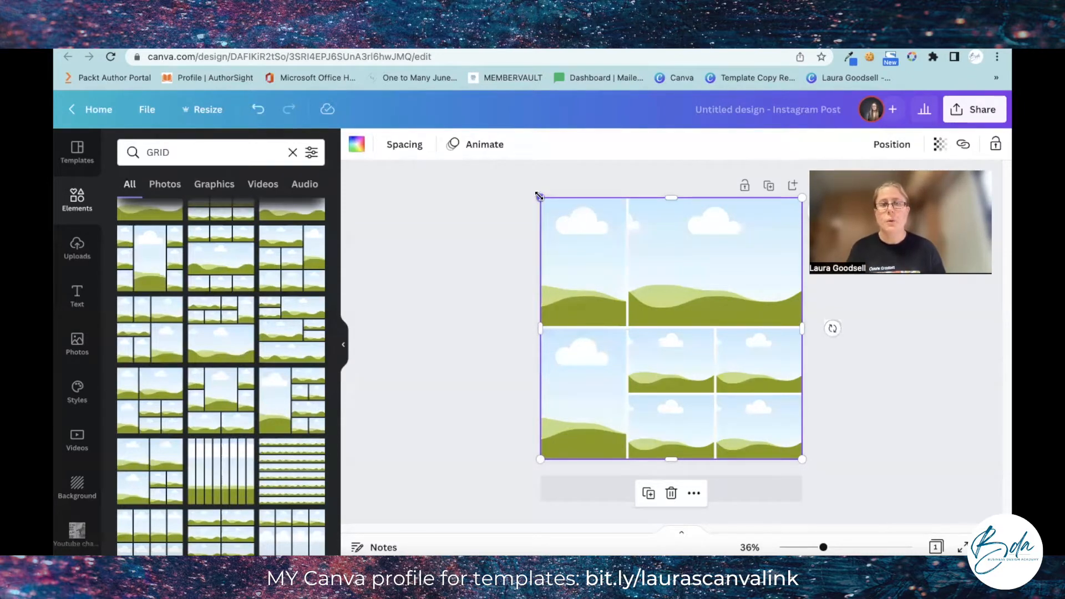
Step: Shrink the seven-cell grid to leave a white margin and centre it on the page
drag(540, 197, 562, 223)
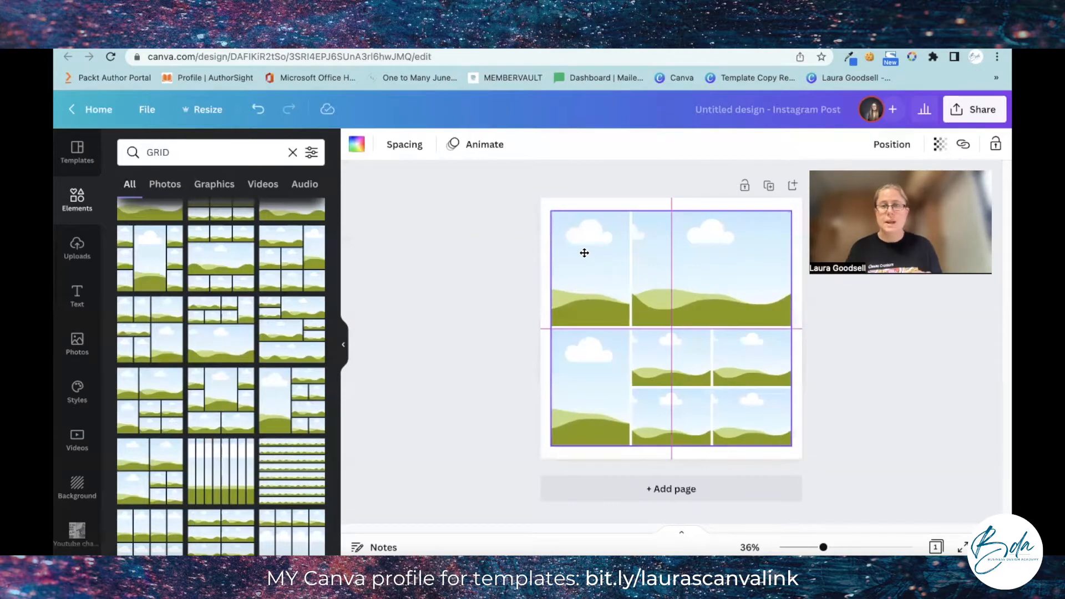
click(508, 266)
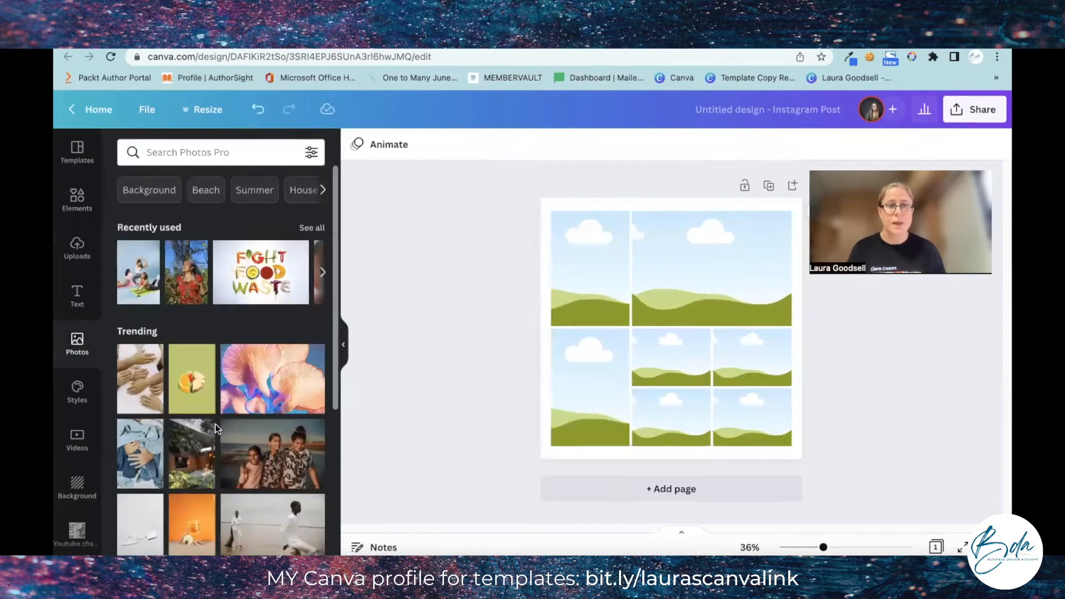
Step: Browse Photos and Uploads, then add the underwater swimming photo onto the post
scroll(down, 3)
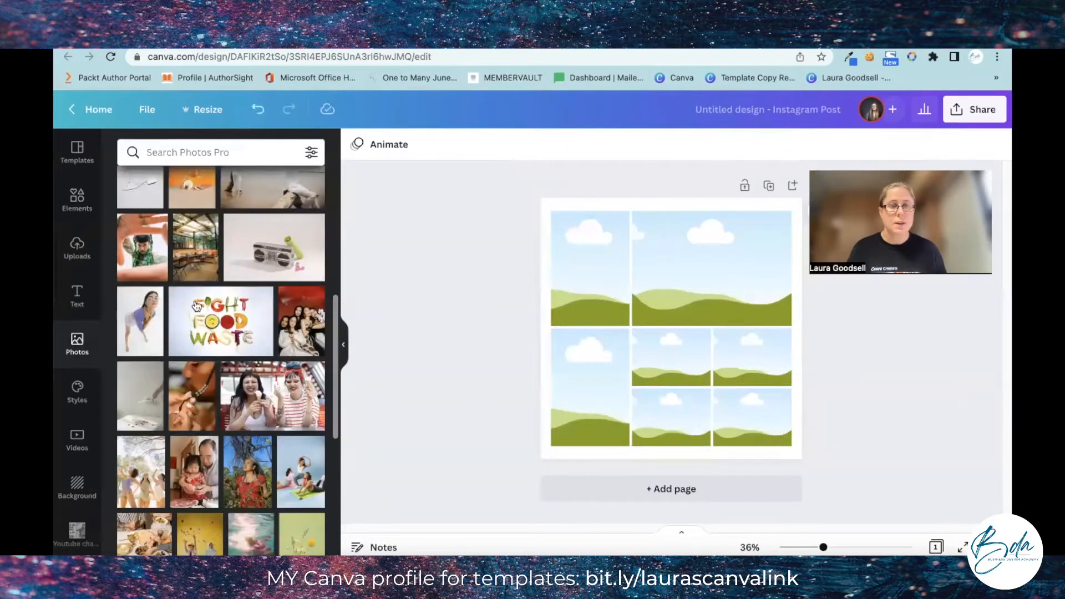
scroll(down, 3)
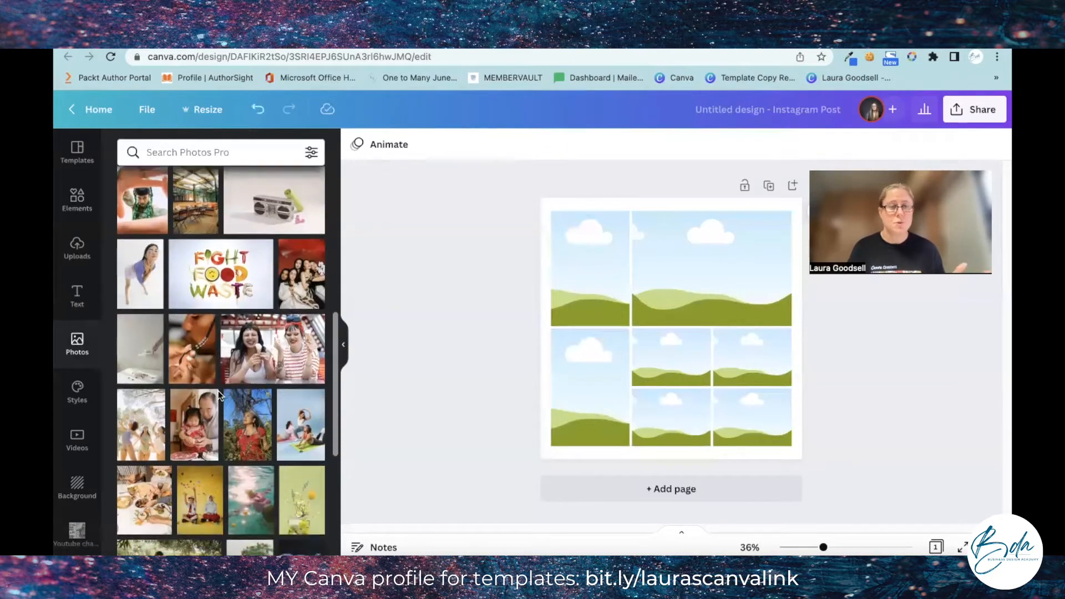
click(77, 248)
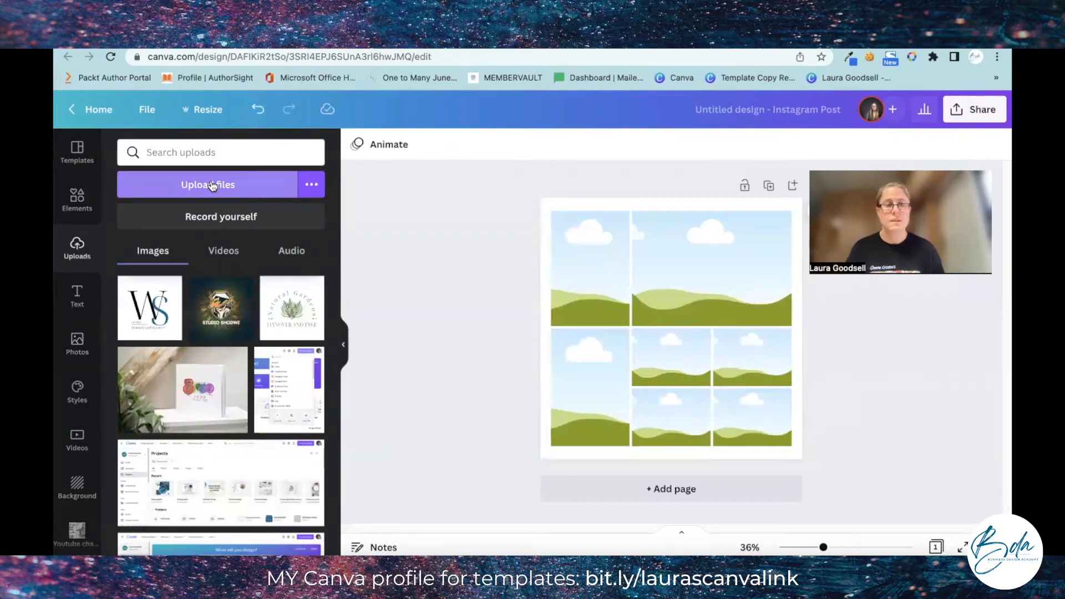
click(76, 344)
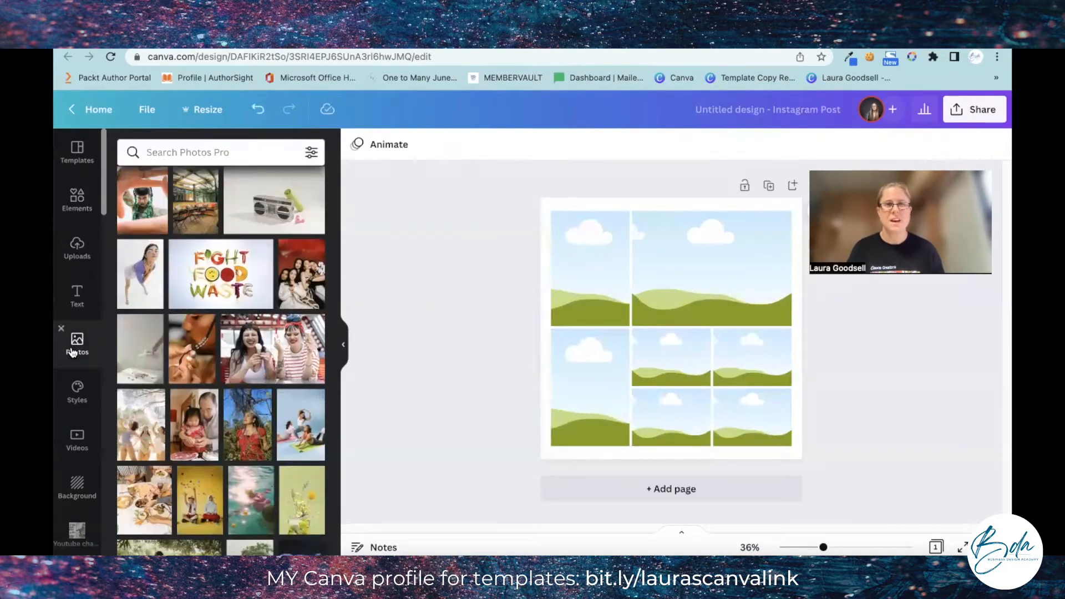
scroll(down, 3)
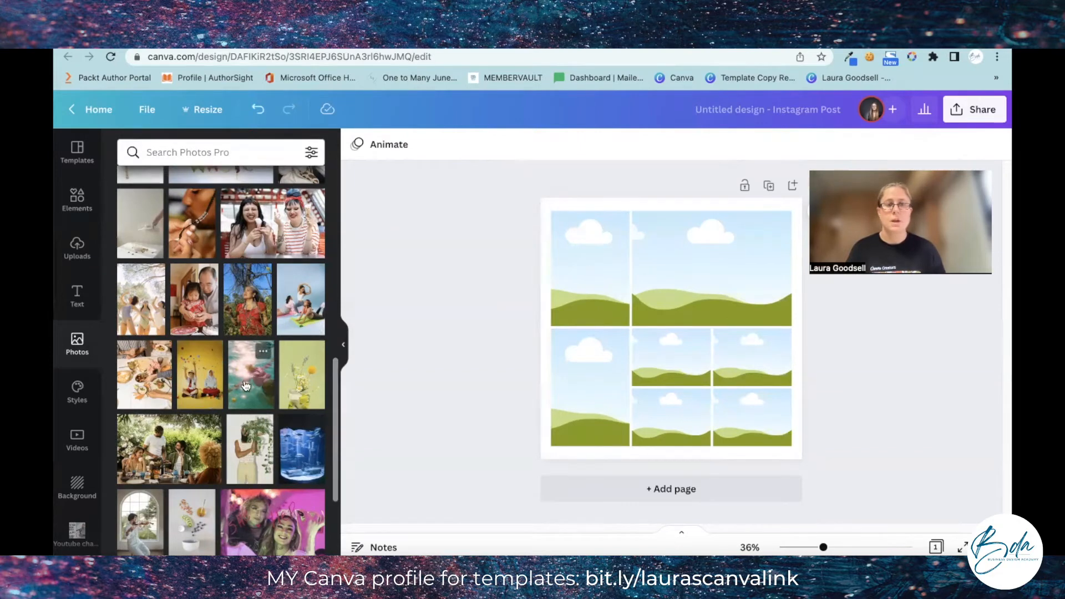
click(249, 374)
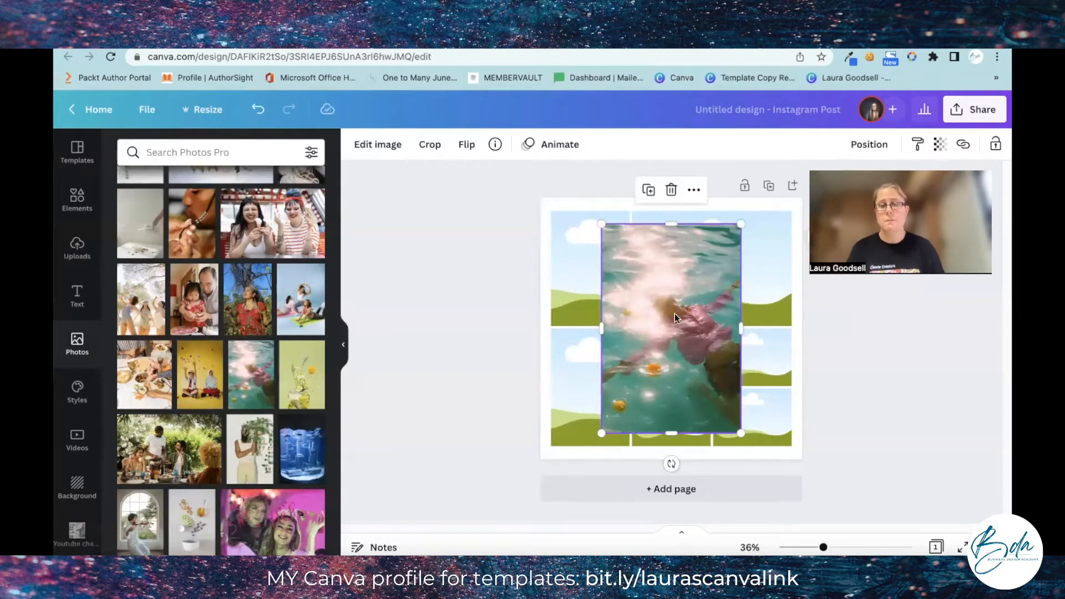
Step: Drop the underwater photo into the top-left cell and fill the remaining cells with photos
drag(671, 328, 593, 367)
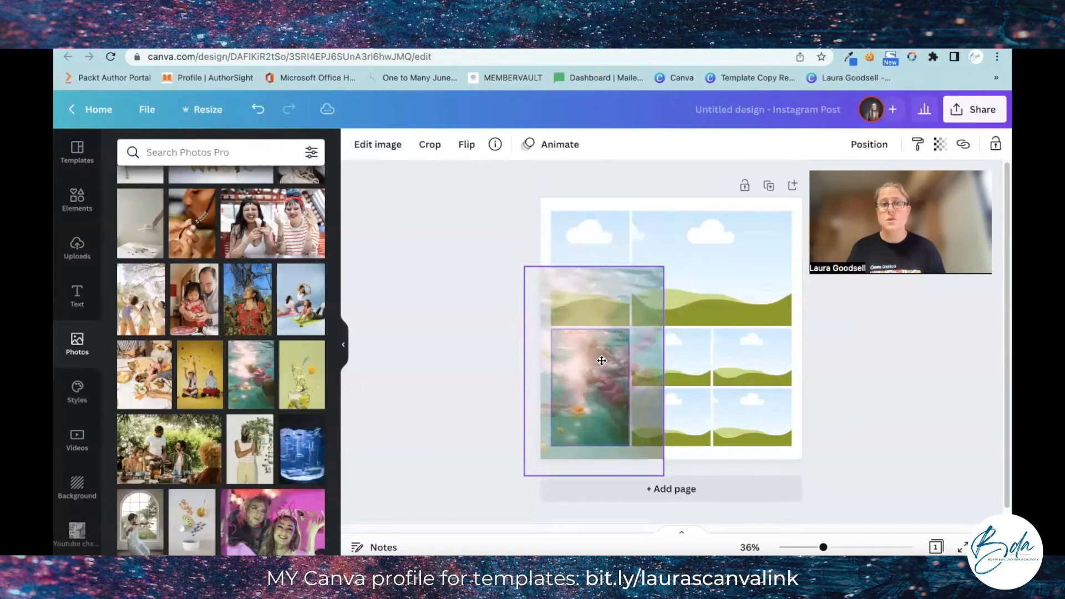
drag(602, 361, 683, 415)
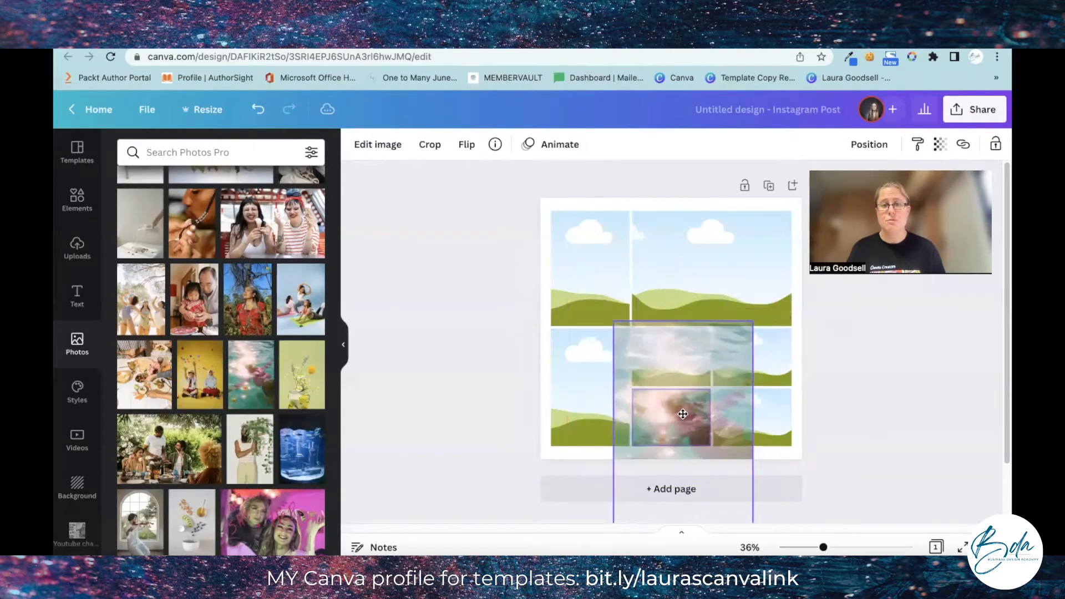
drag(683, 414, 605, 285)
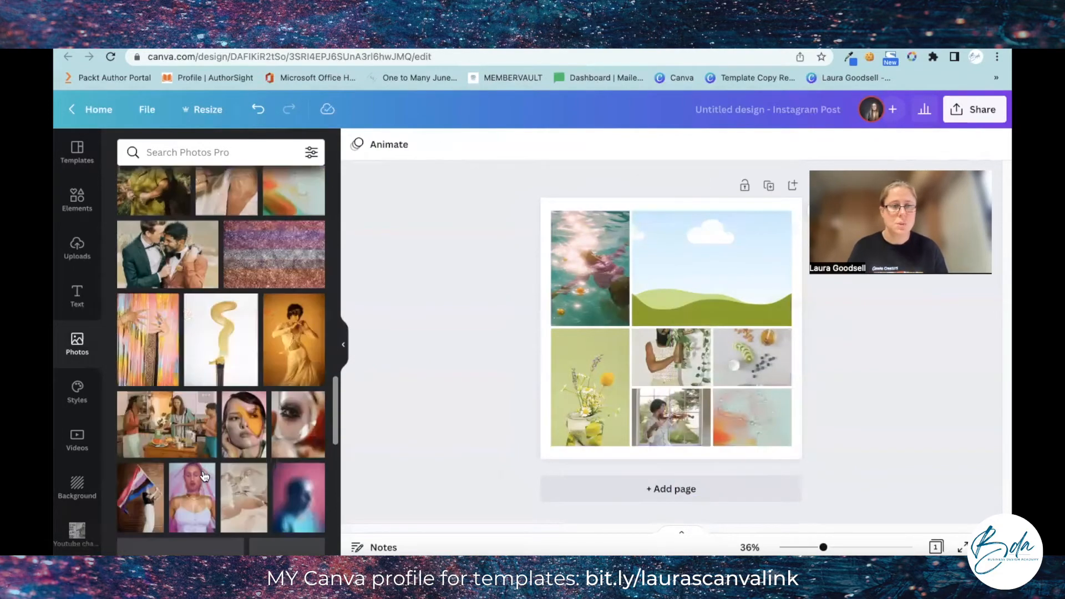
scroll(down, 3)
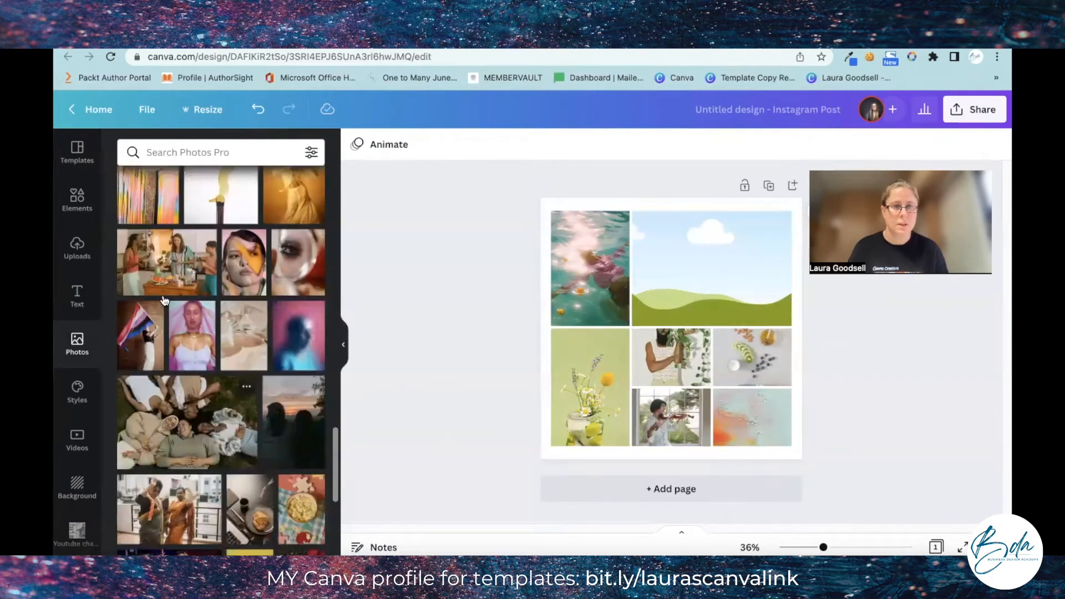
scroll(down, 3)
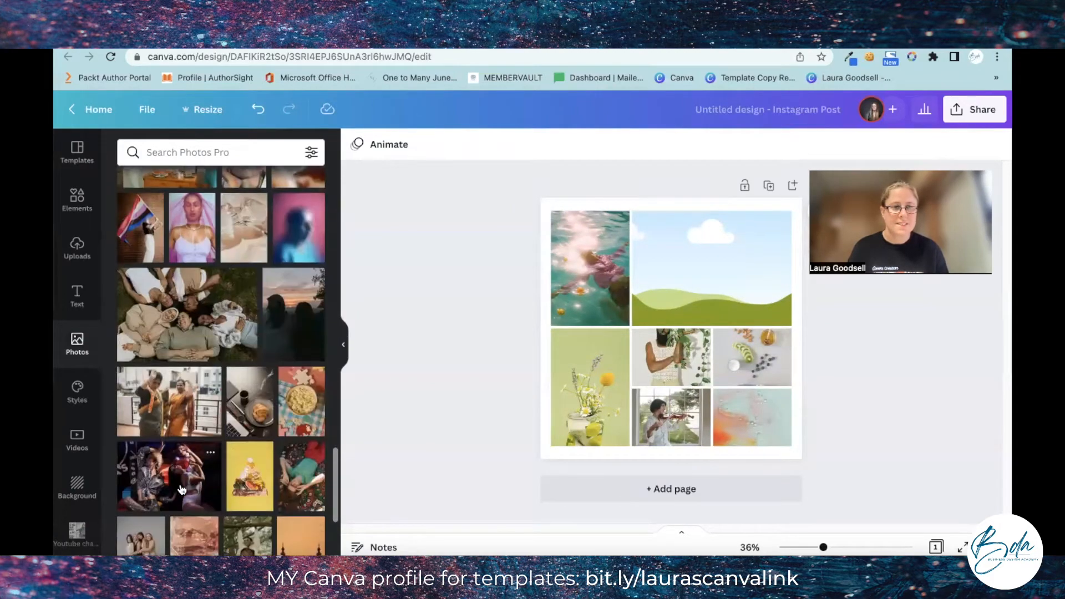
scroll(down, 3)
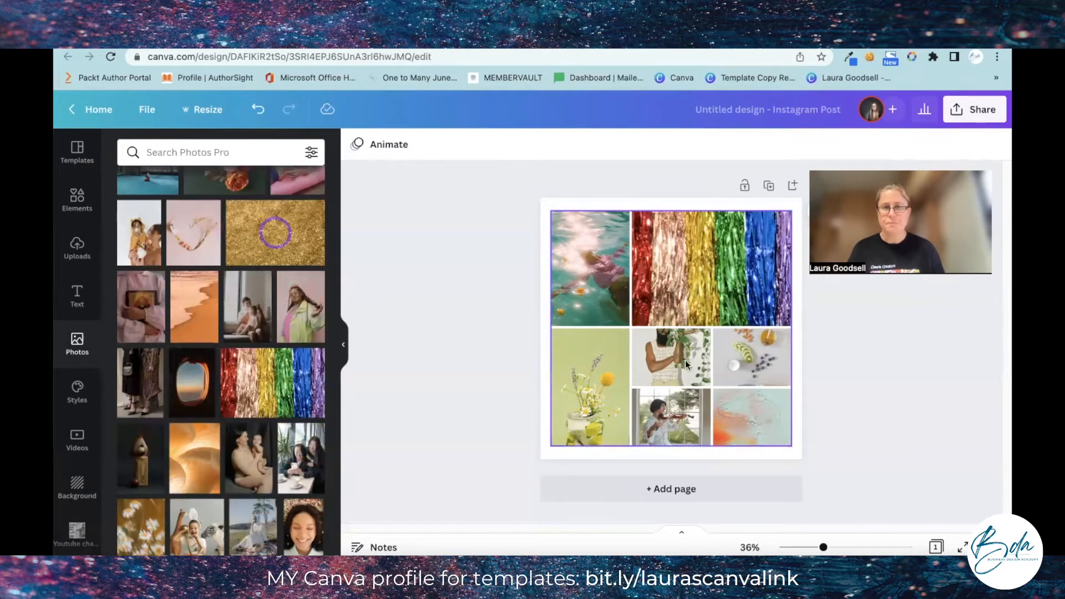
drag(823, 547, 837, 547)
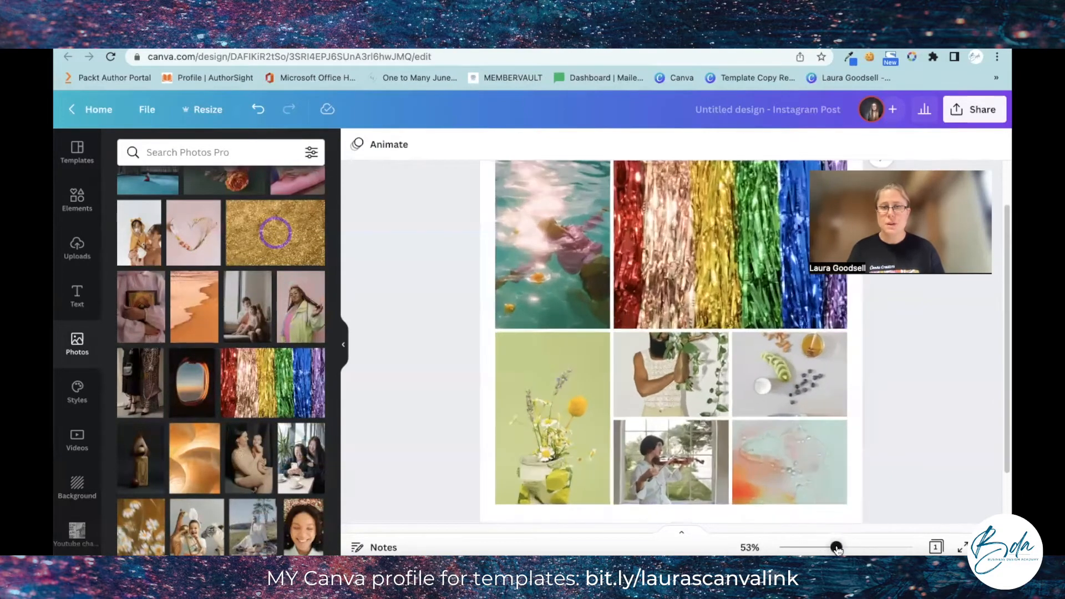
Step: Zoom in and reposition the plant photo within its cell so the woman's face shows
drag(836, 547, 843, 547)
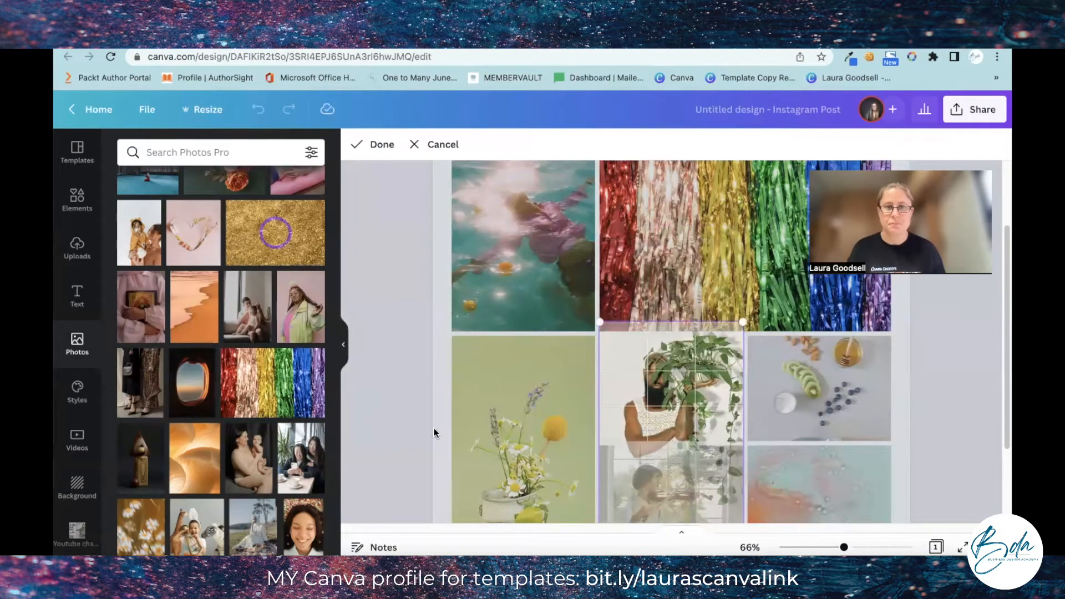
click(672, 392)
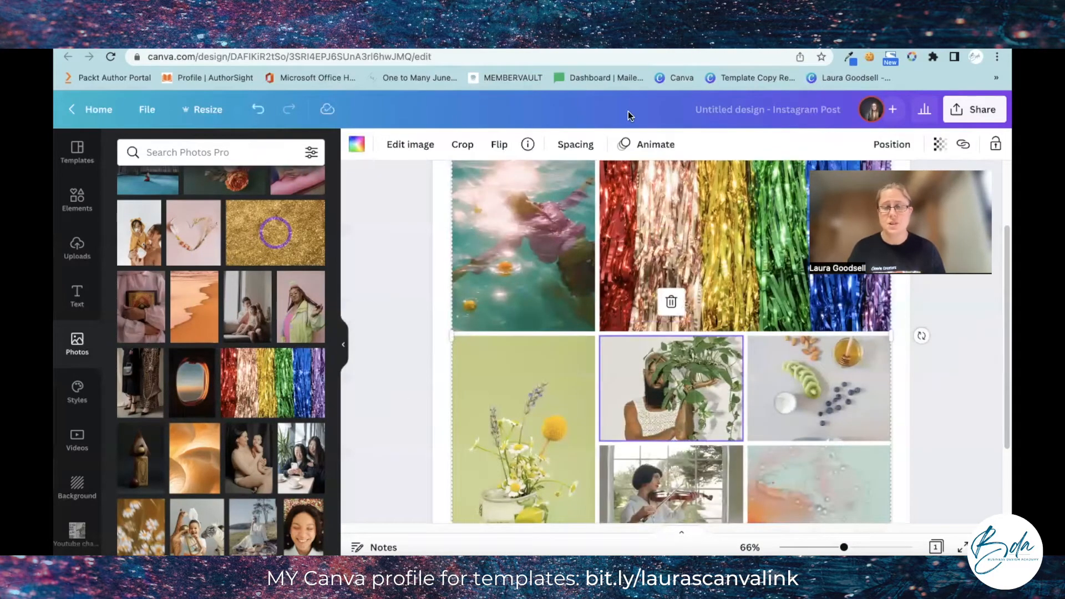
mouse_move(553, 305)
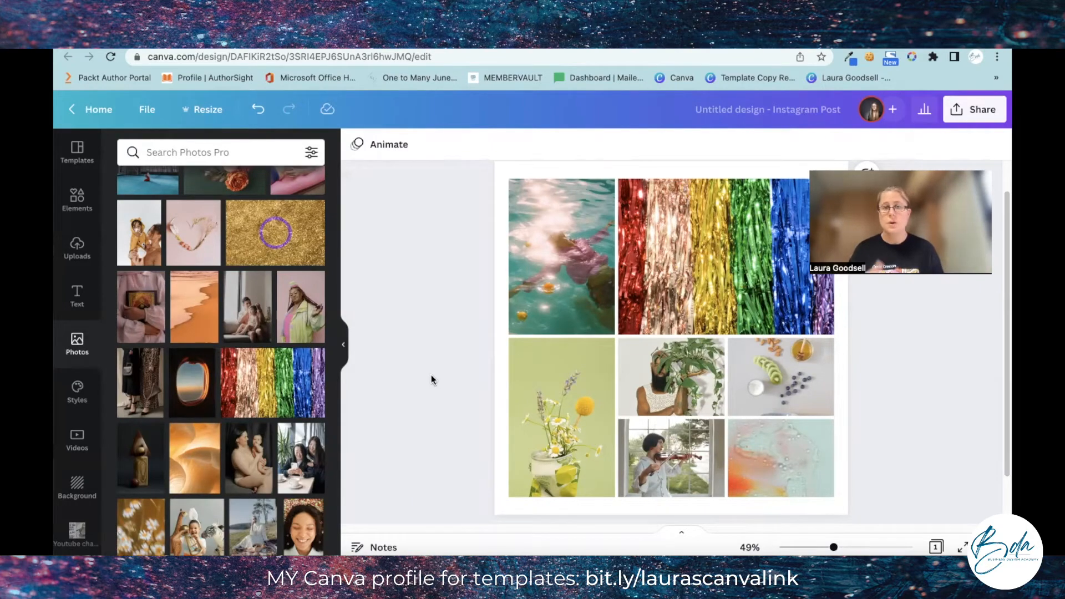
mouse_move(481, 379)
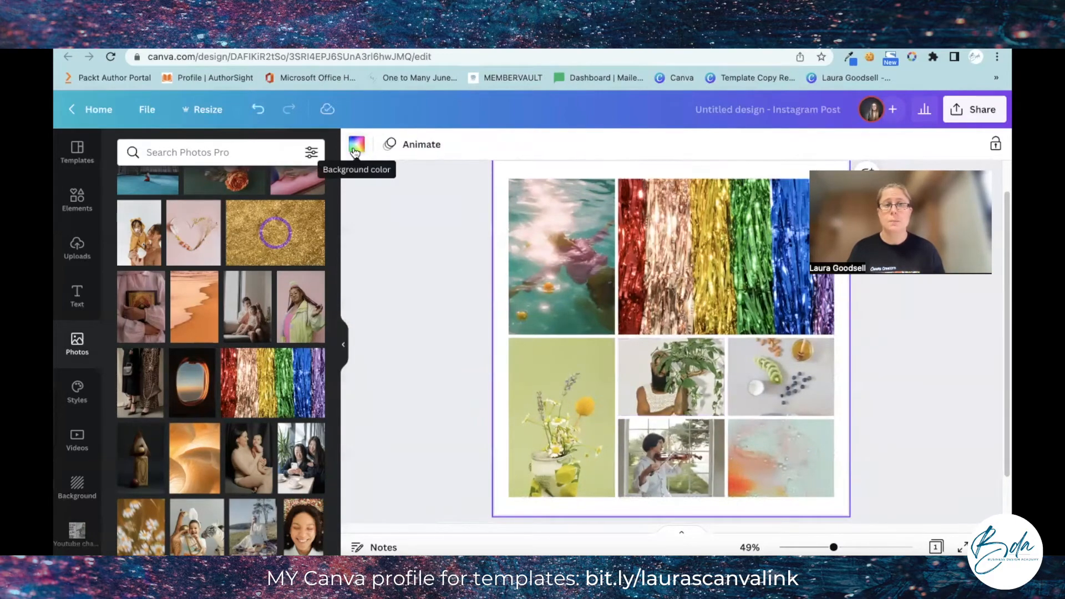
Step: Try green and beige Photo Colors swatches, settling on mauve for the page background
click(357, 145)
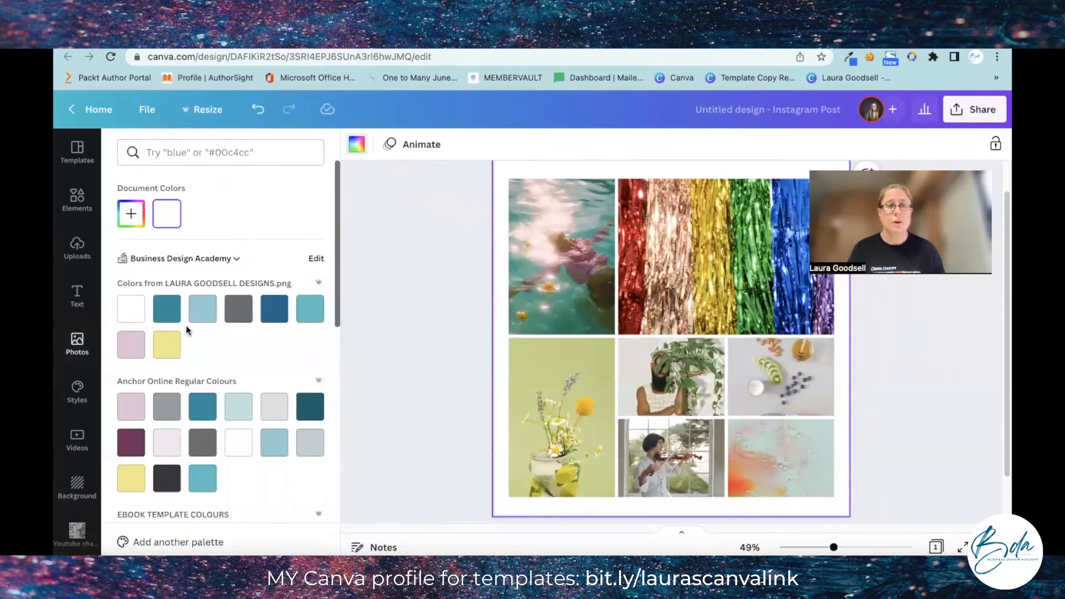
scroll(down, 3)
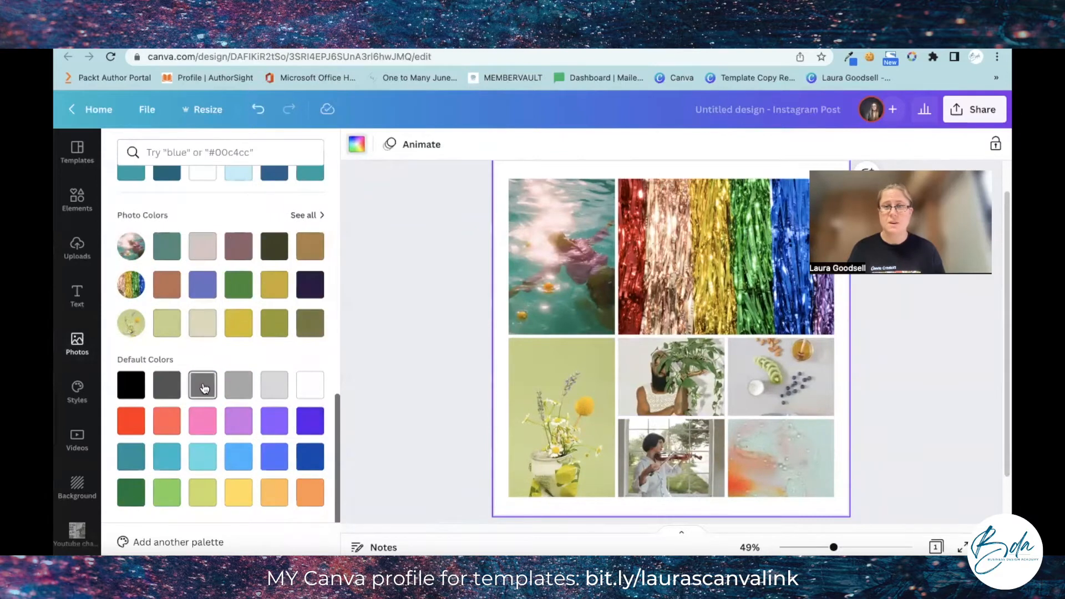
mouse_move(190, 297)
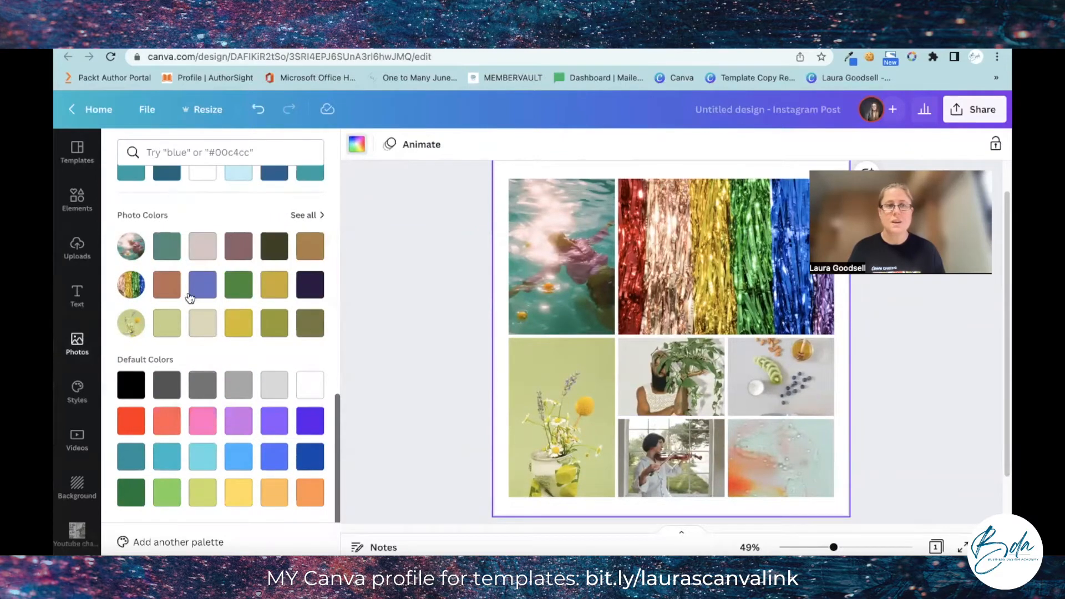
click(167, 246)
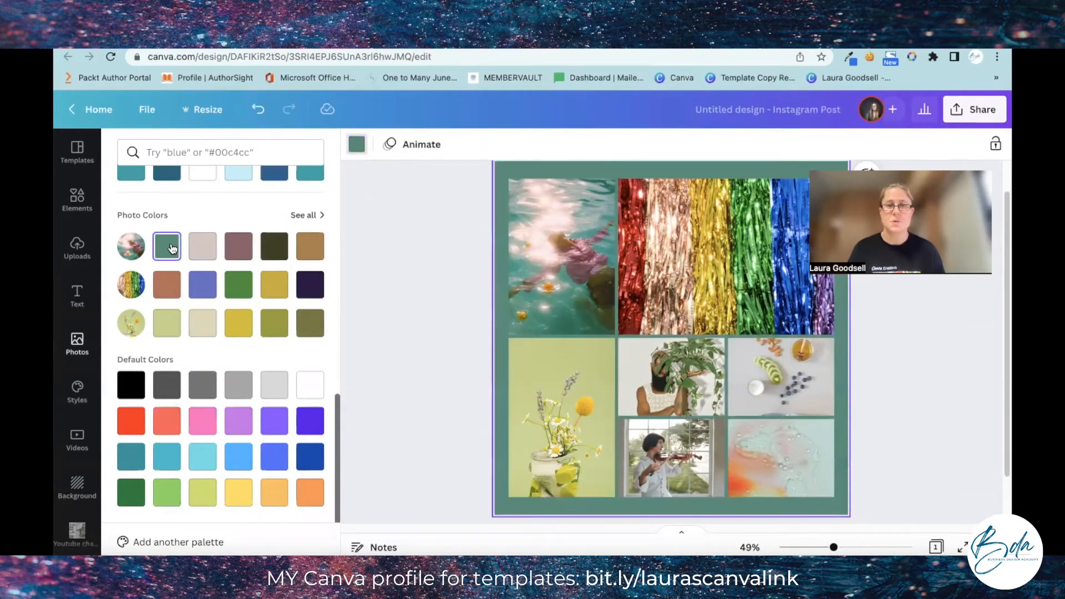
click(202, 246)
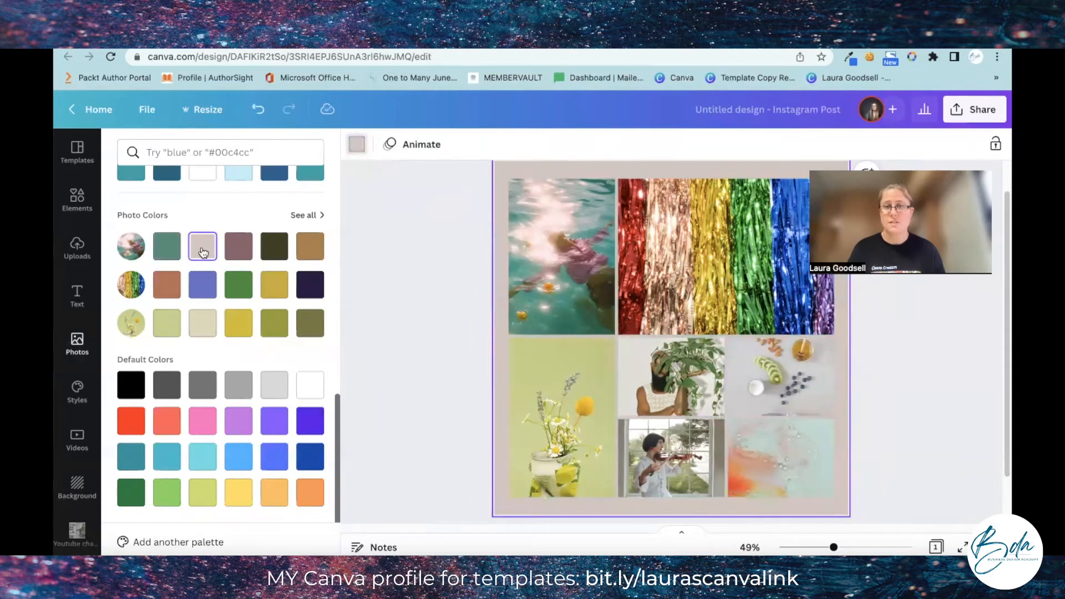
click(238, 247)
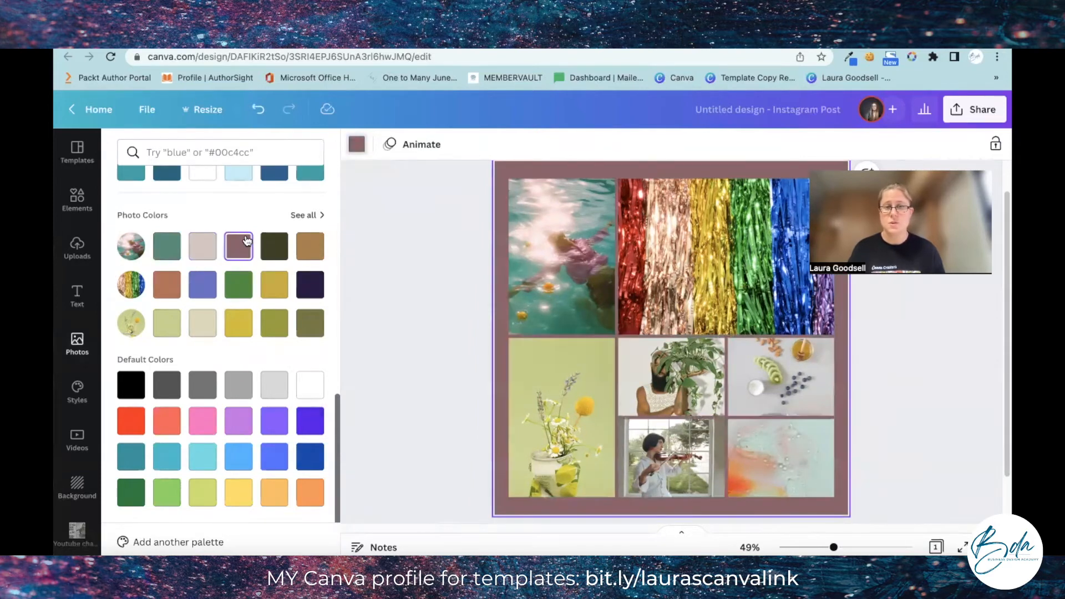
mouse_move(348, 303)
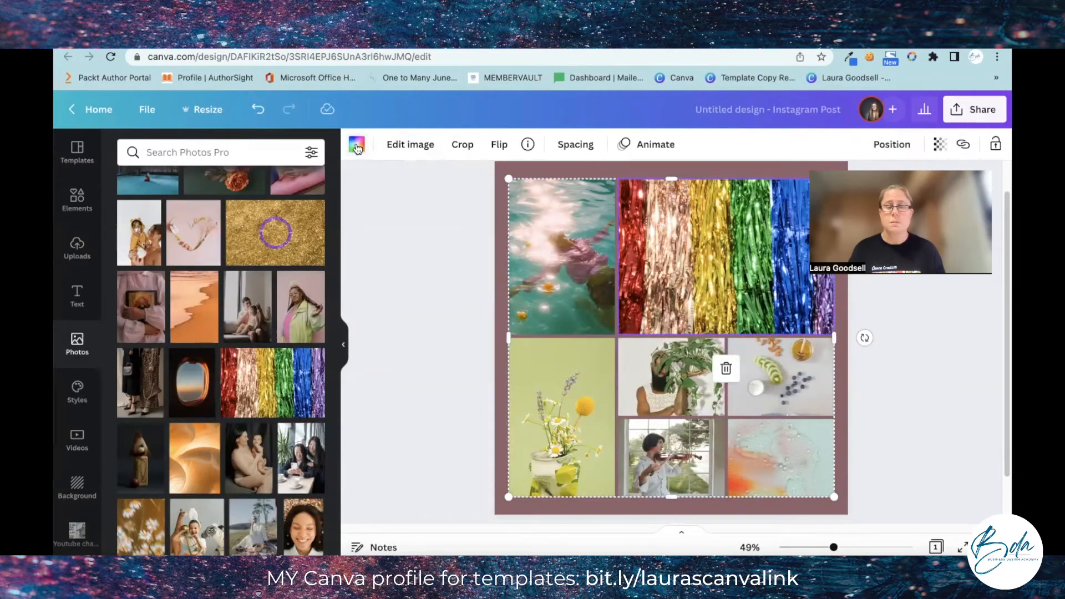
Step: Swap the rainbow tinsel cell for the dried-flower heart photo and select the lower-left flower photo
click(357, 144)
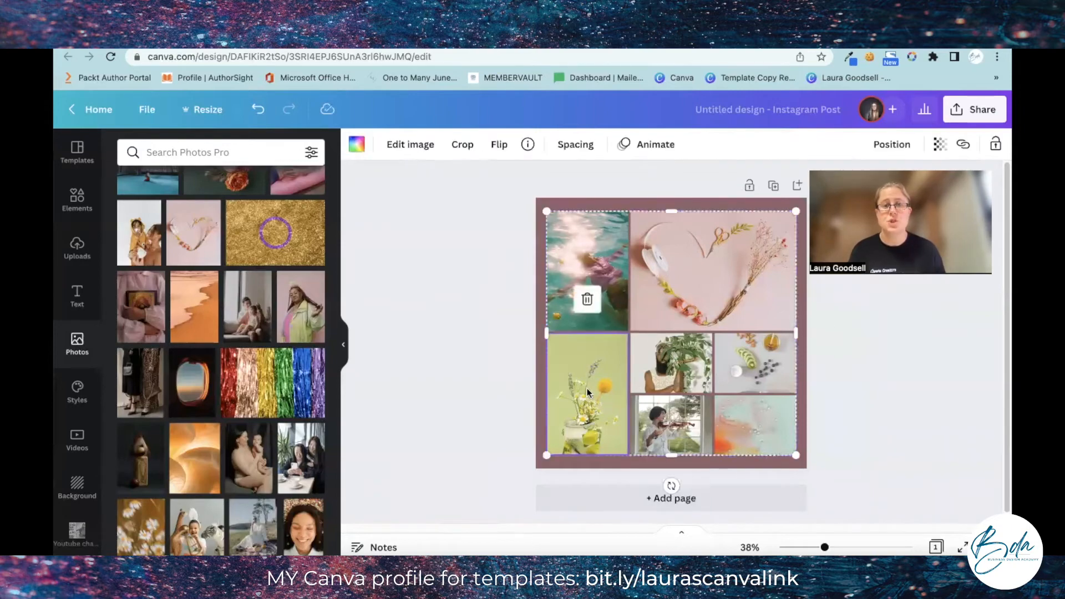
click(357, 144)
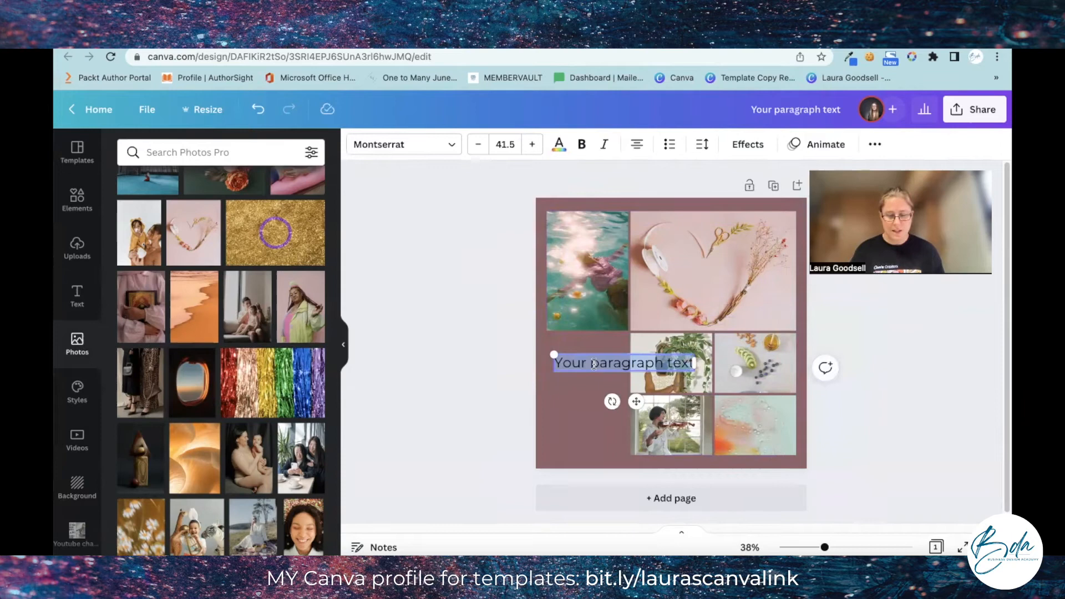
Step: Type 'LAURA' in the text box, narrow it onto two lines and place it in the empty cell
text(LAURA)
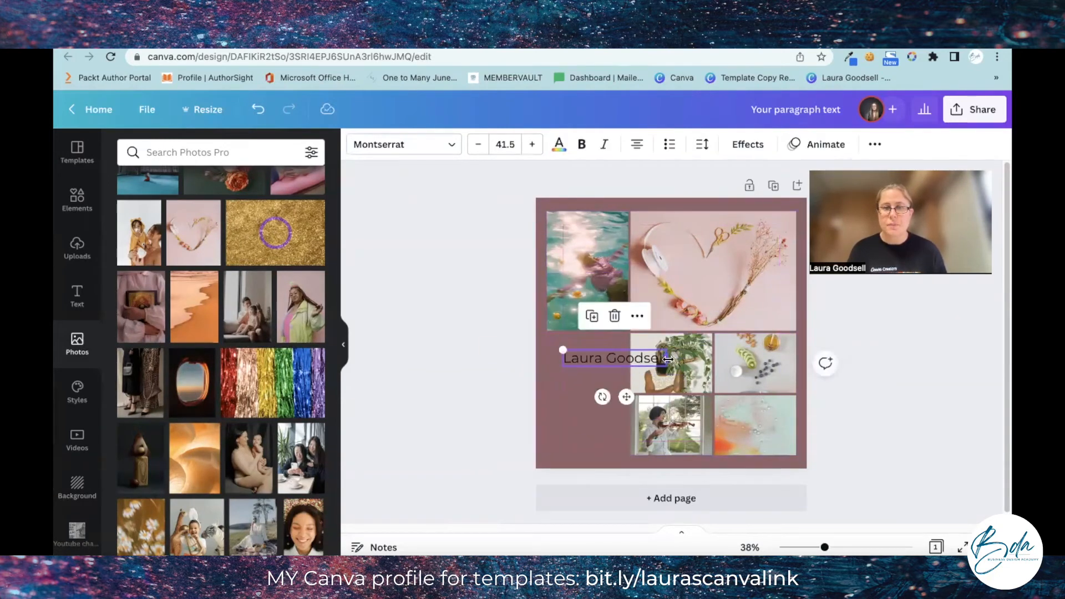
drag(668, 358, 622, 378)
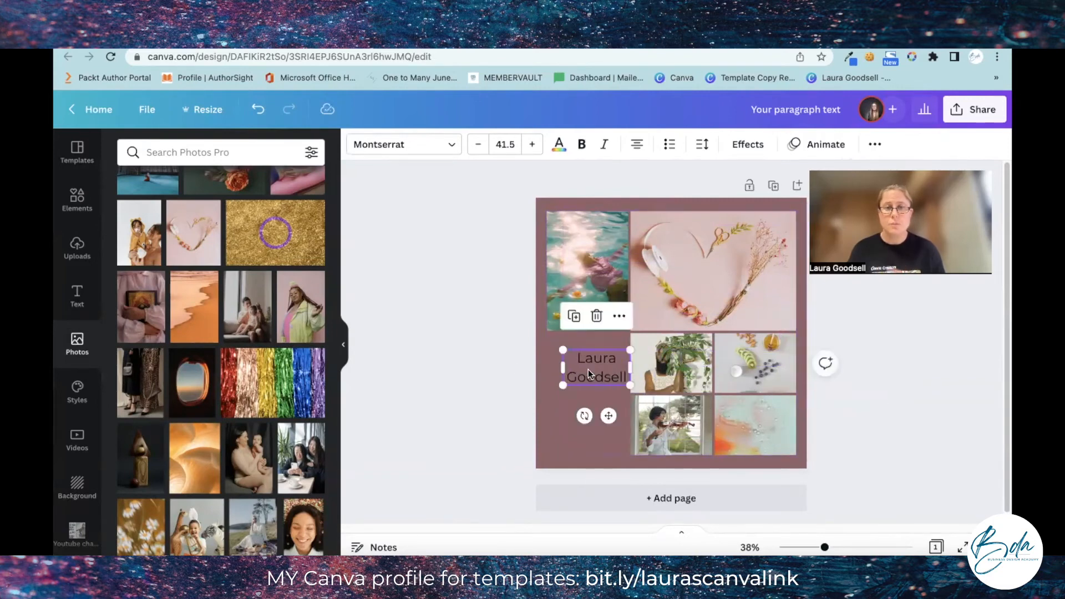
drag(591, 367, 586, 394)
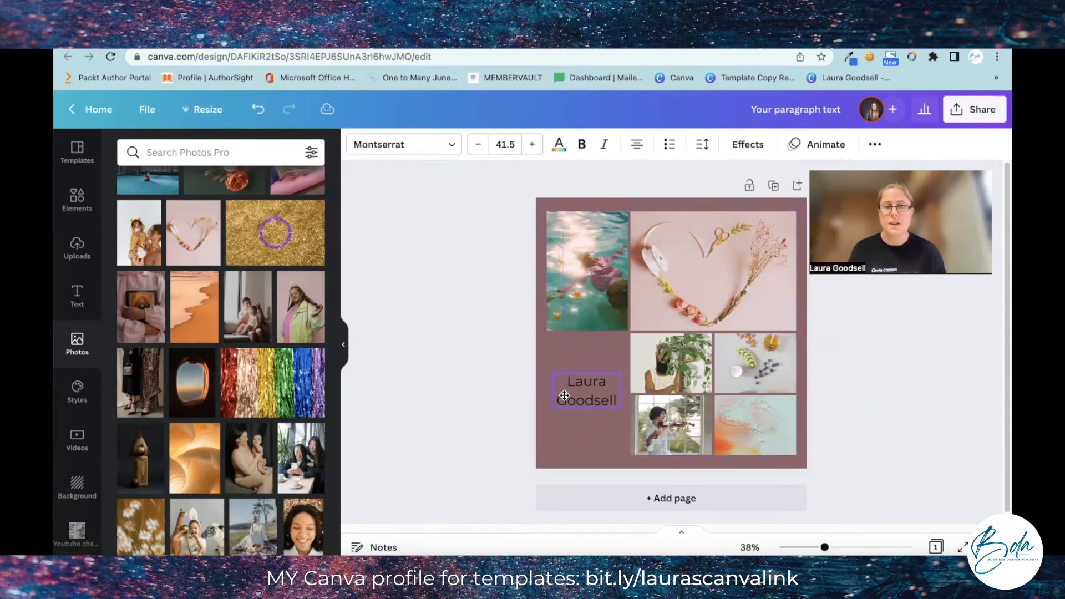
click(565, 395)
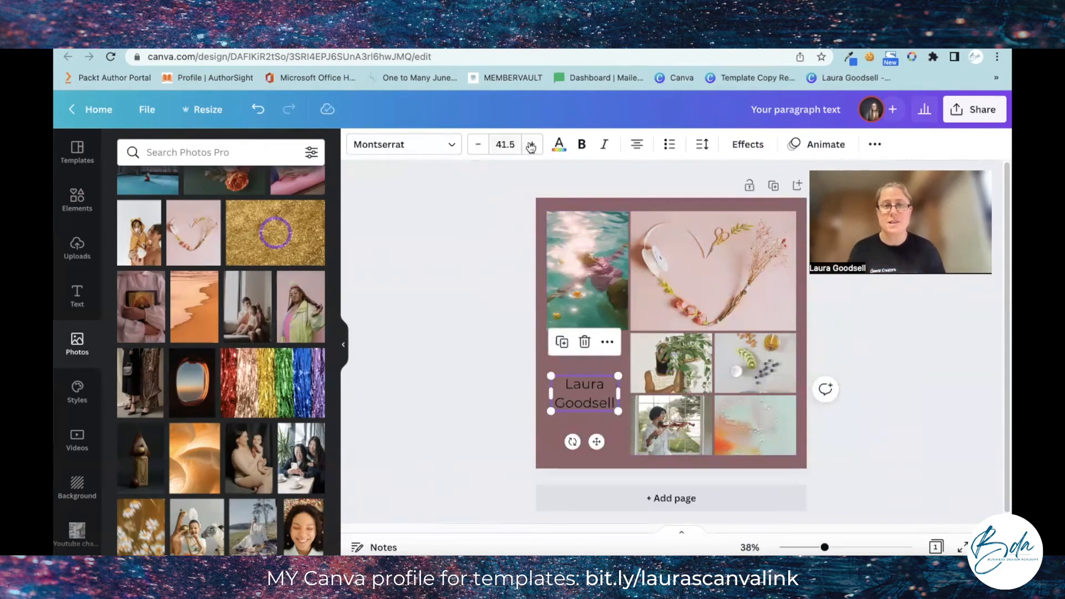
mouse_move(558, 144)
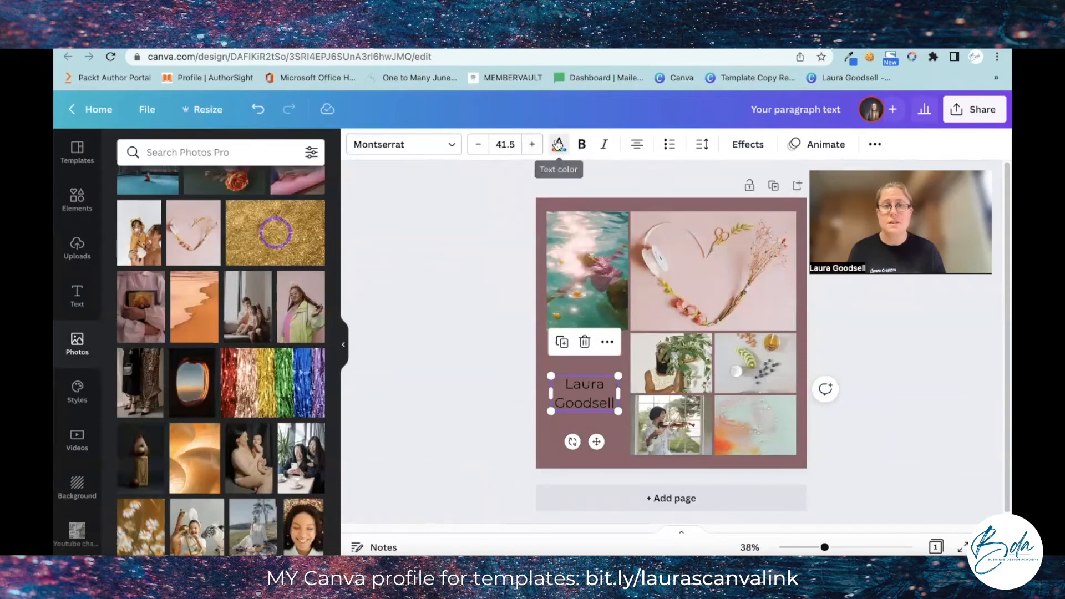
Step: Colour the name text white and switch its font to Anton after trying Breathing
click(558, 144)
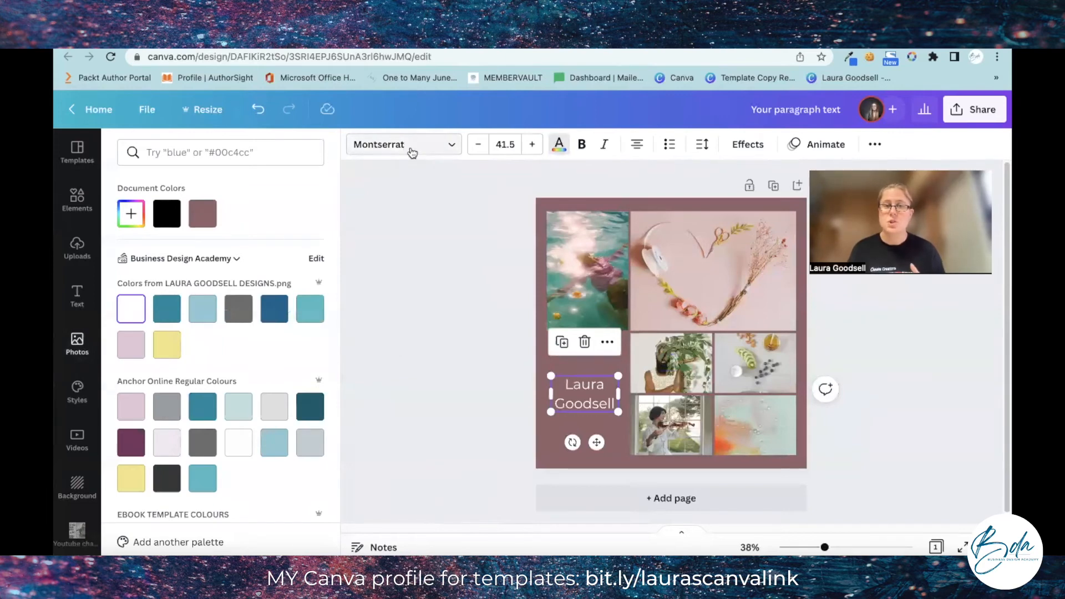
click(412, 149)
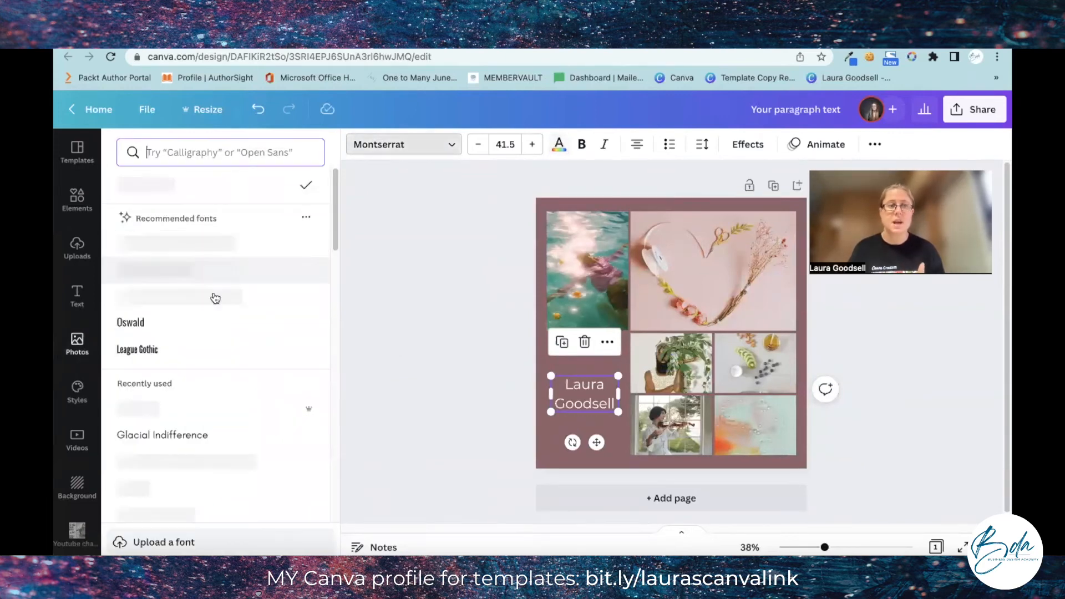
scroll(down, 3)
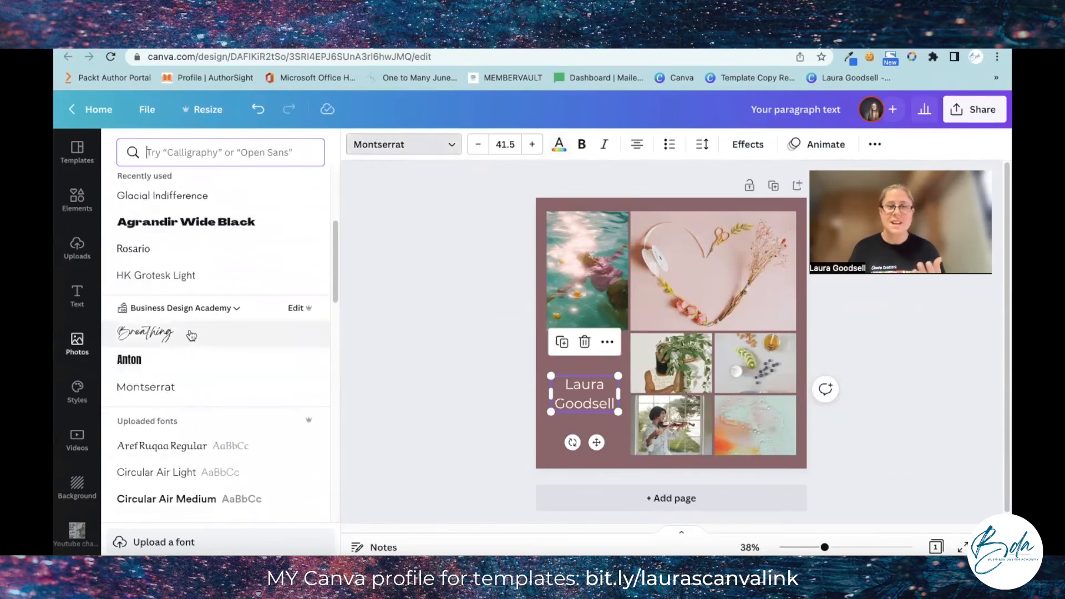
click(146, 334)
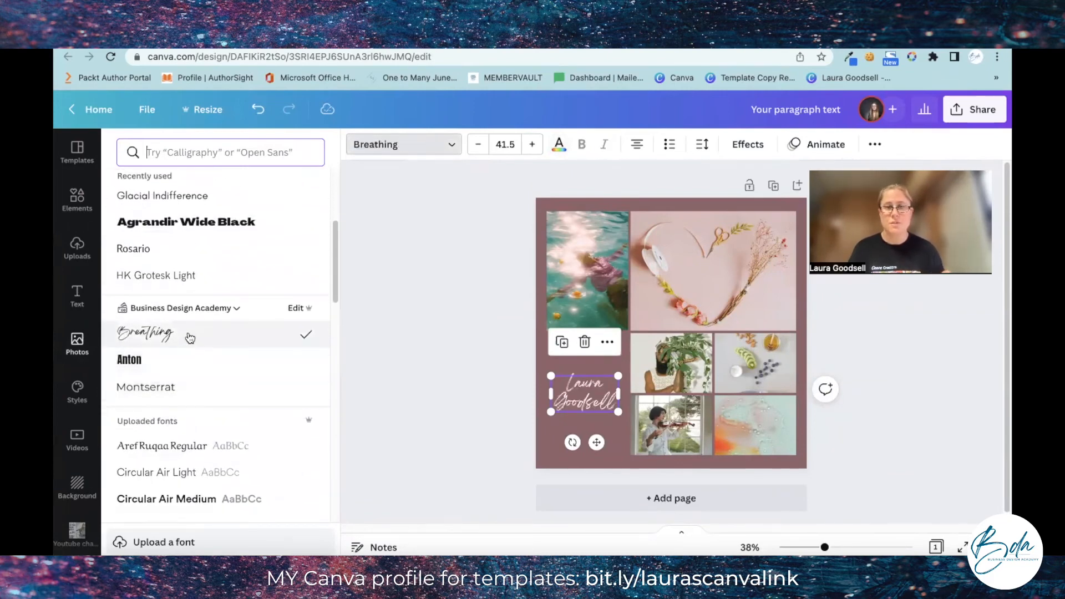
click(129, 360)
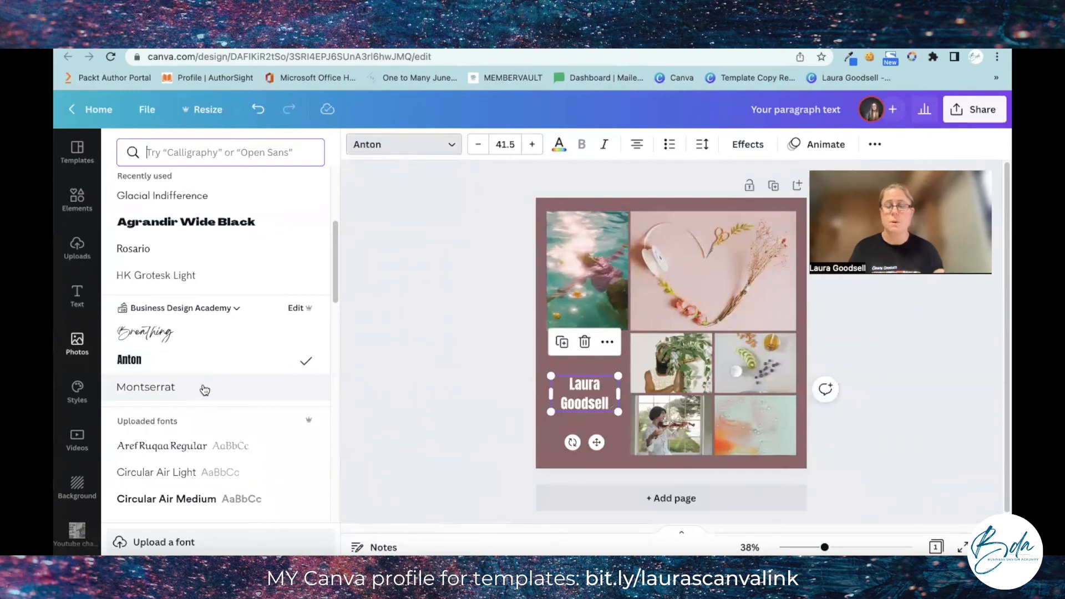
click(77, 340)
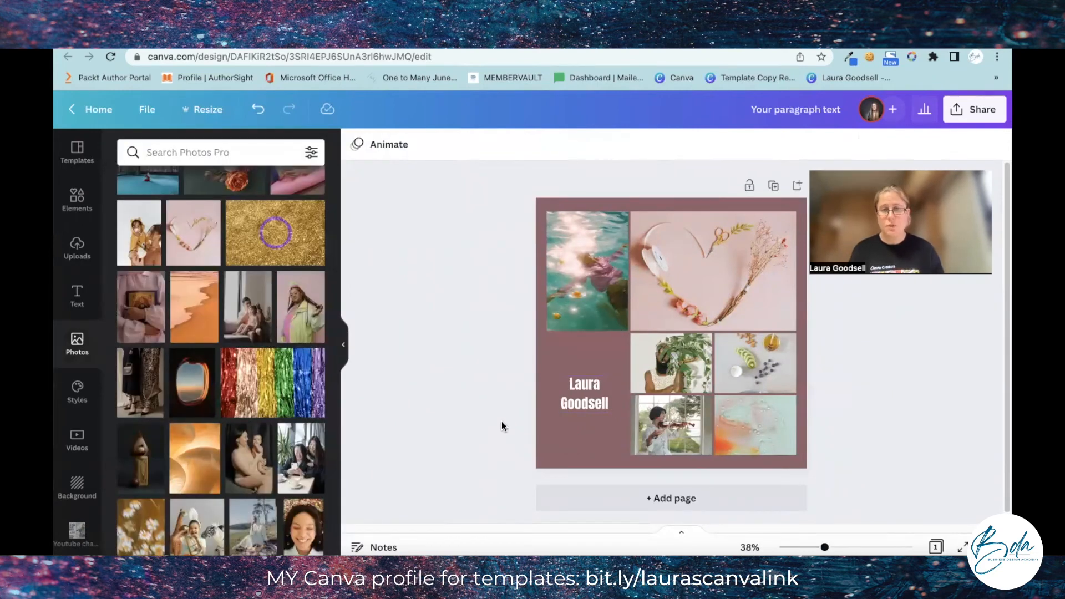
Step: Add a white Anton placeholder paragraph box and narrow it into a column beneath the name
click(671, 334)
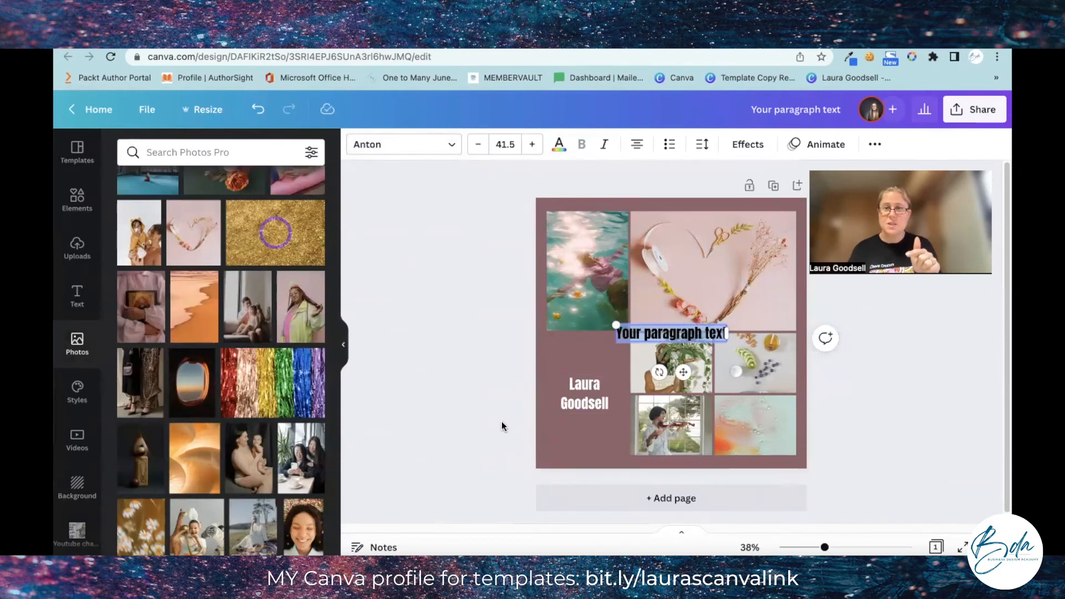
click(584, 394)
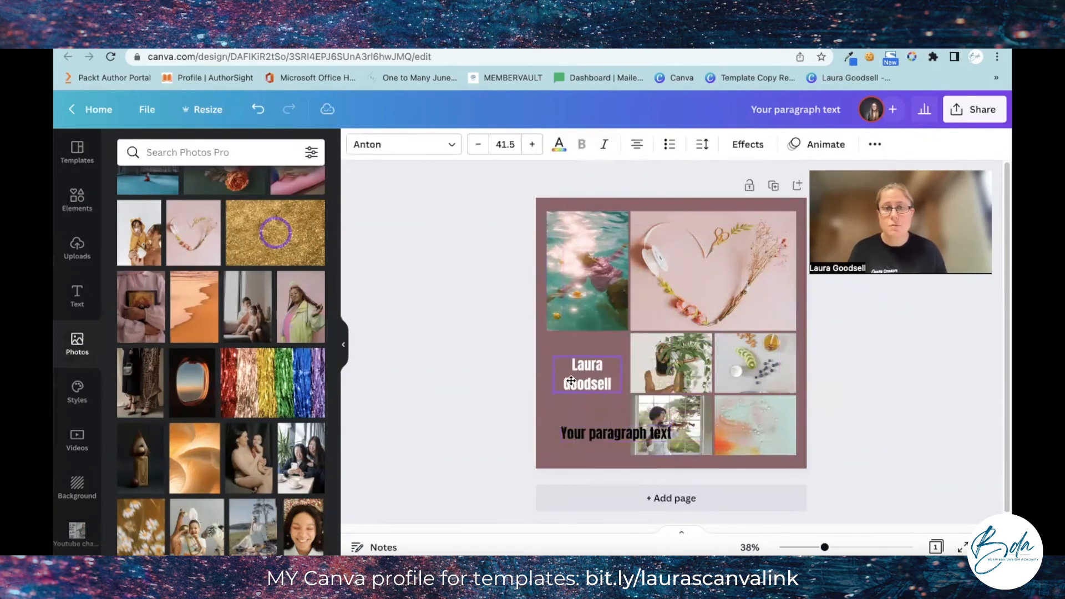
click(618, 433)
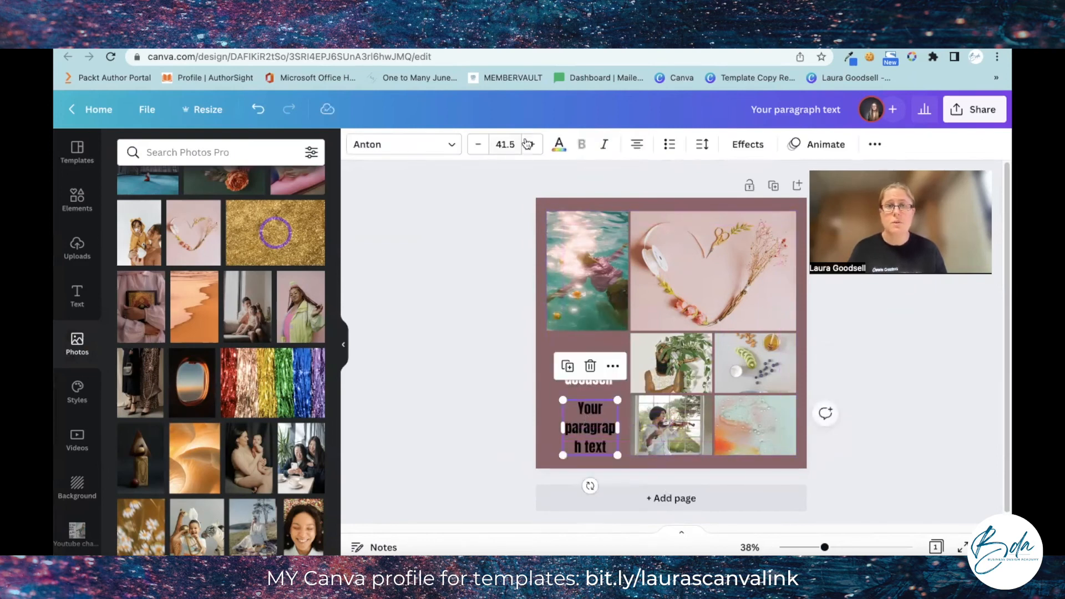
click(558, 144)
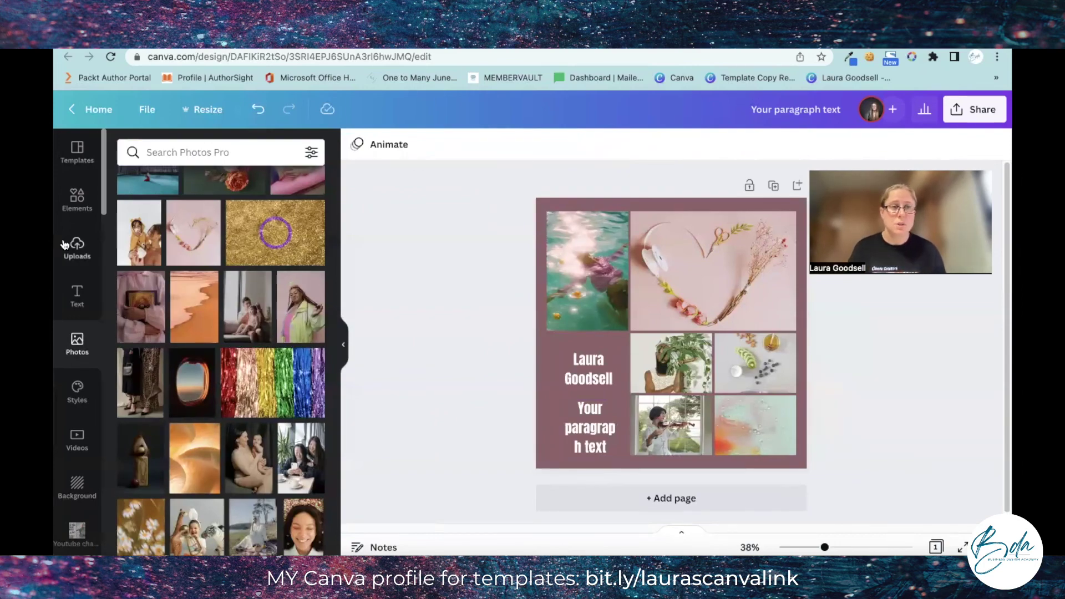
Step: Show the Uploads panel with the library of previously uploaded images
click(76, 248)
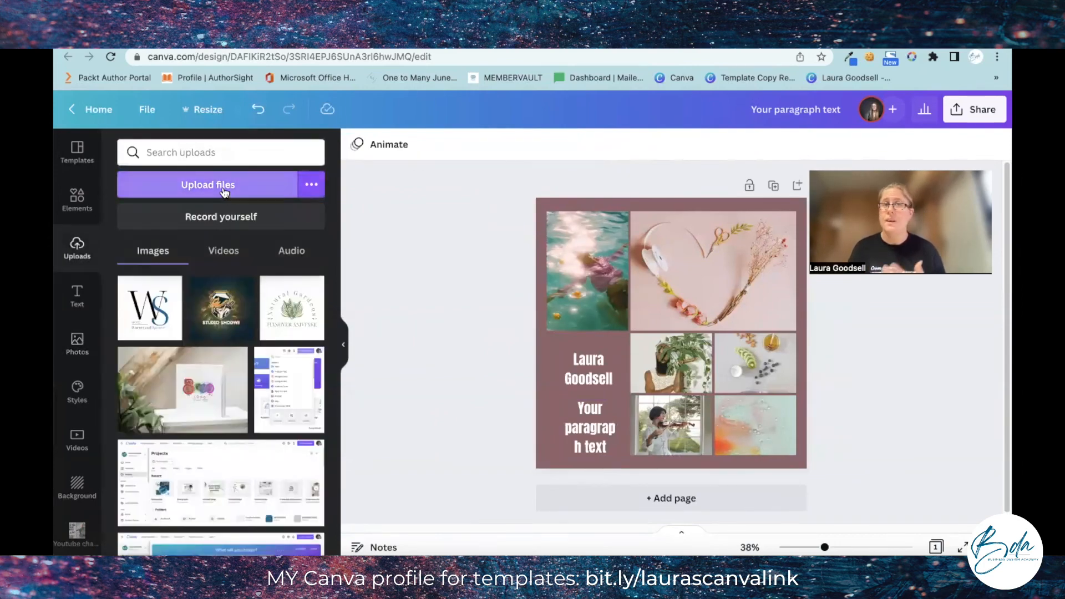